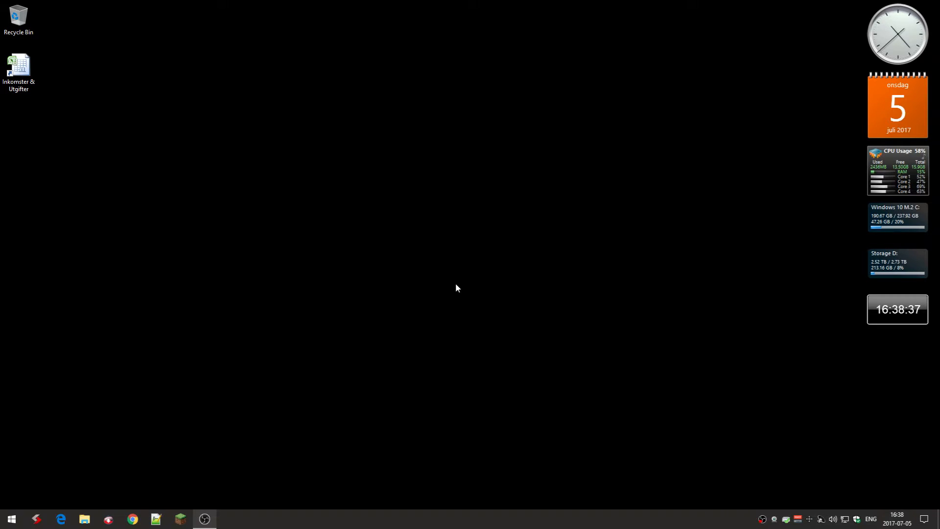
mouse_move(395, 292)
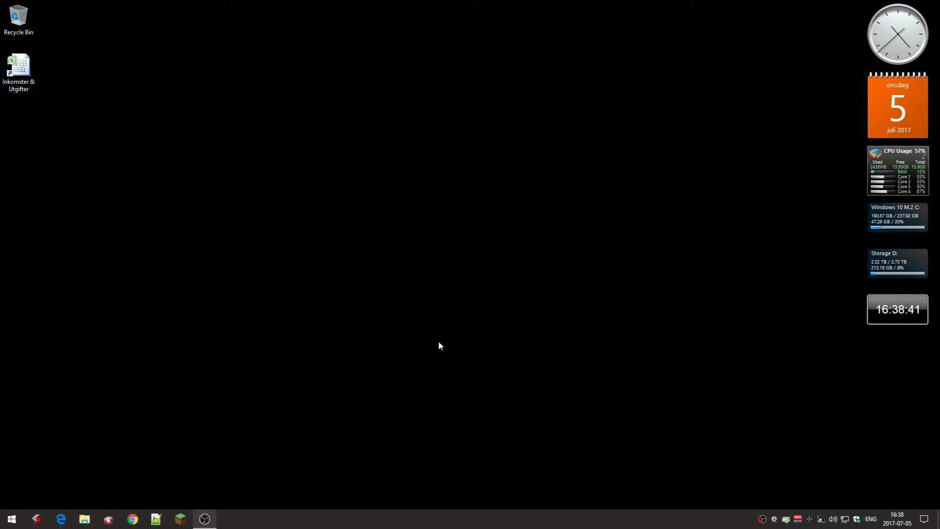
mouse_move(216, 443)
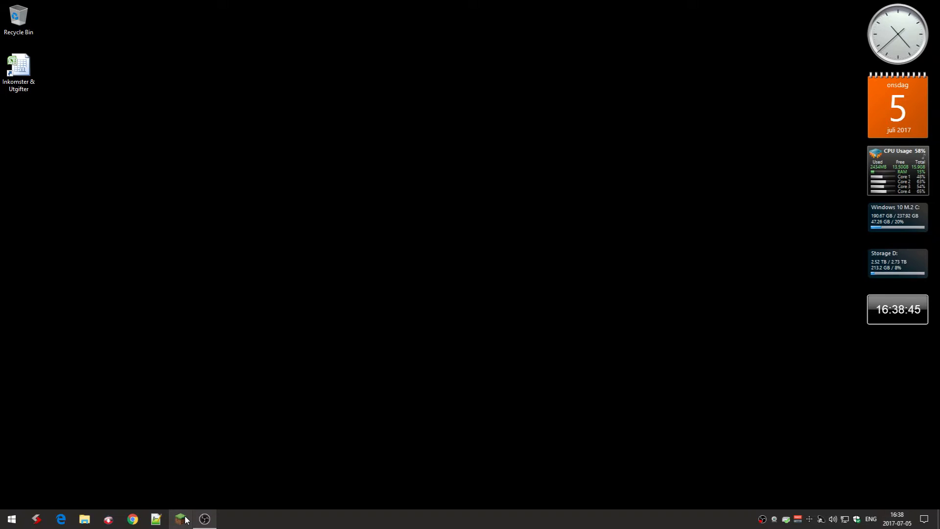
mouse_move(180, 519)
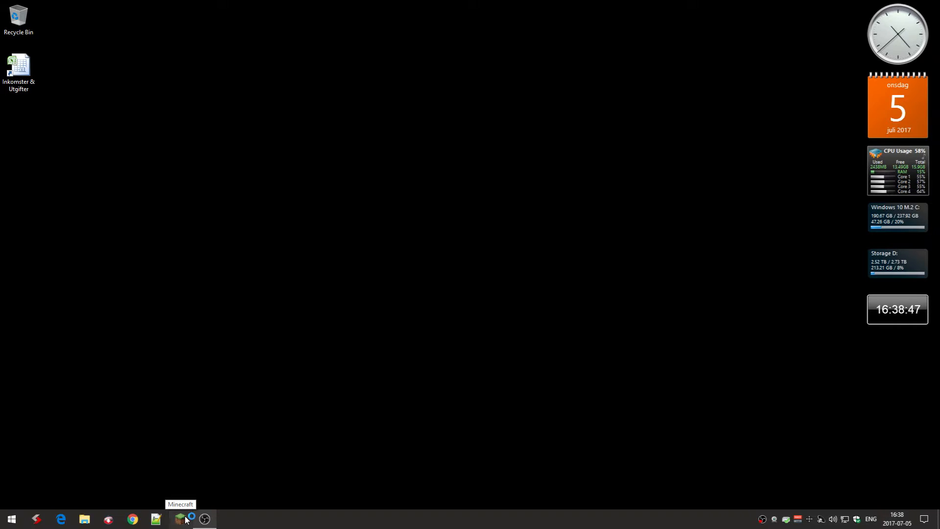
Launch and close the Minecraft launcher, then search %appdata% from Start.
click(179, 518)
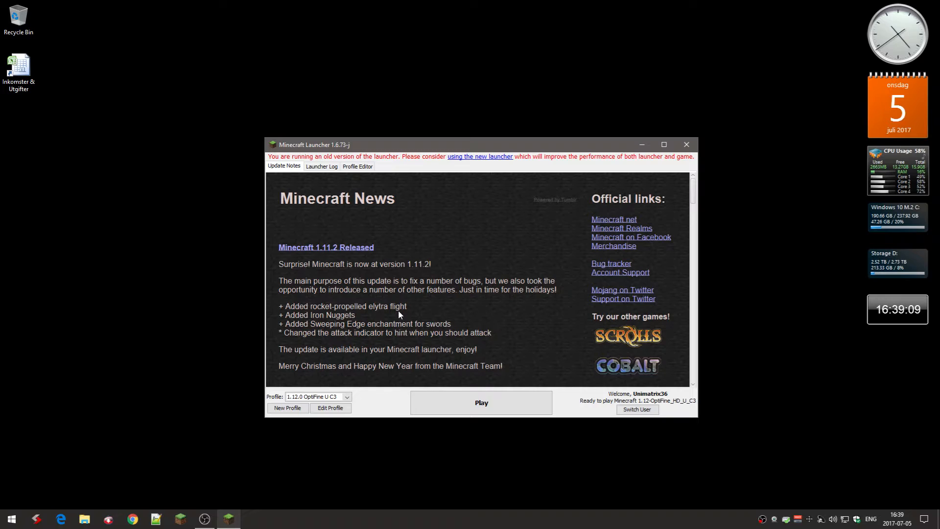
mouse_move(455, 315)
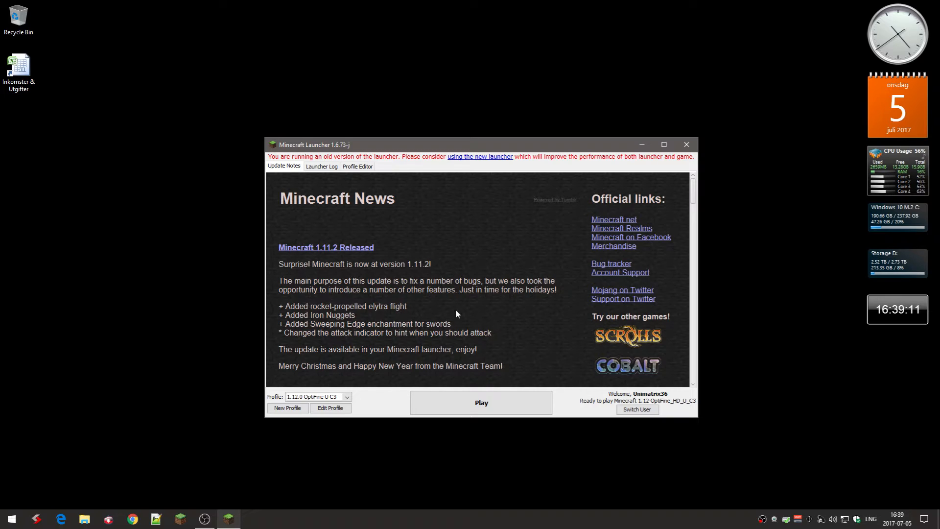
mouse_move(505, 278)
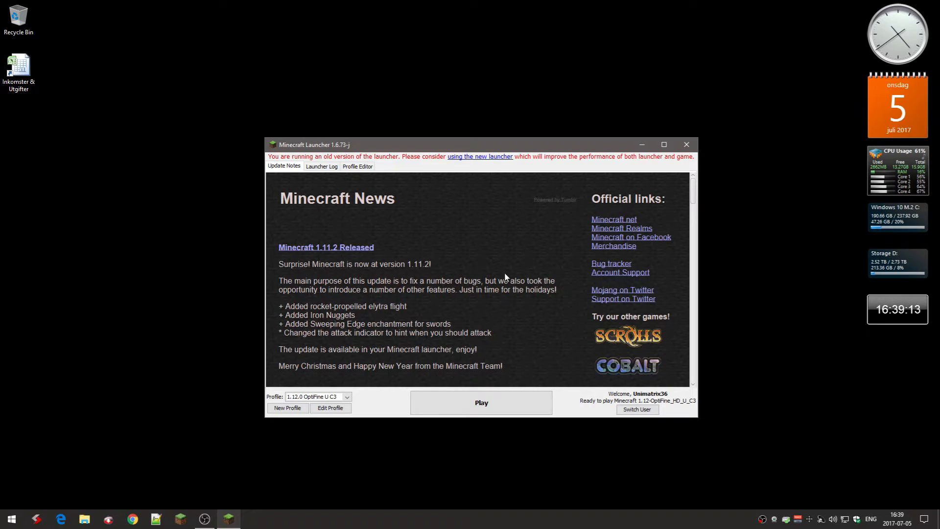
mouse_move(650, 209)
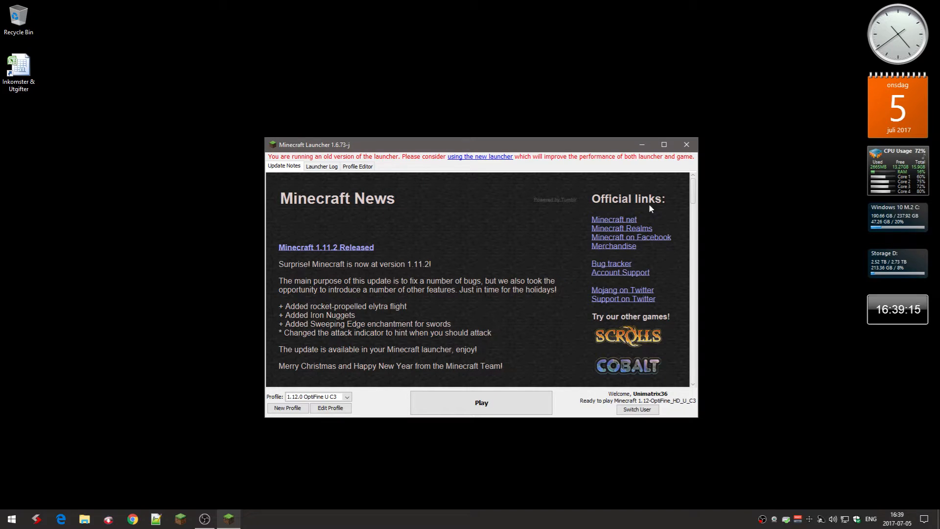
click(686, 145)
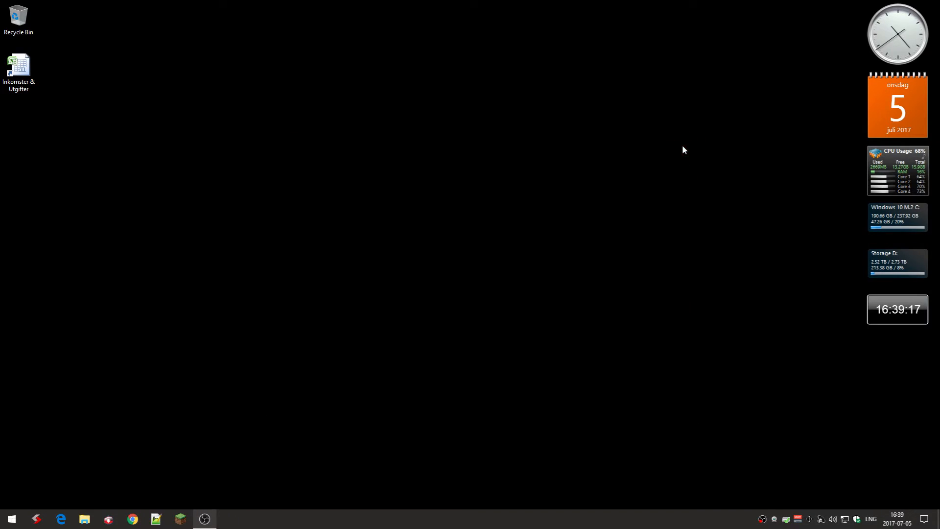
mouse_move(436, 150)
text(%)
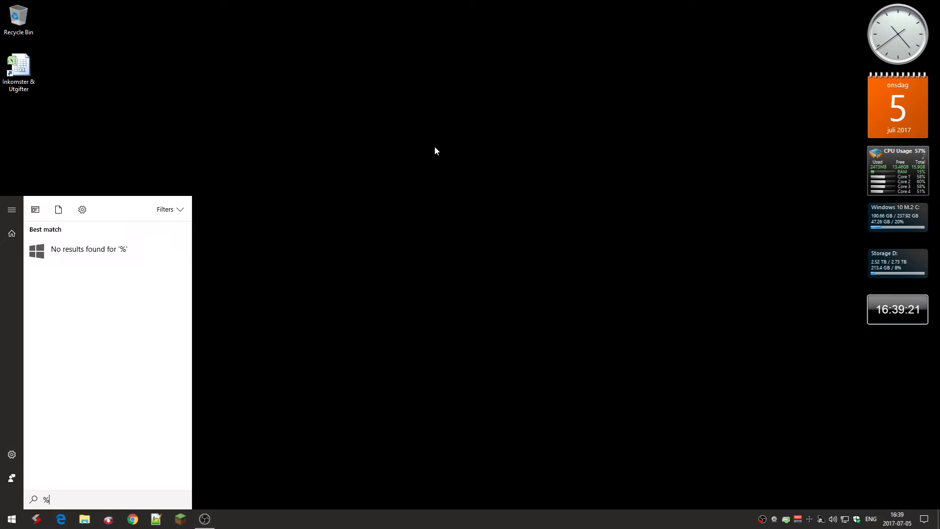
text(appdata)
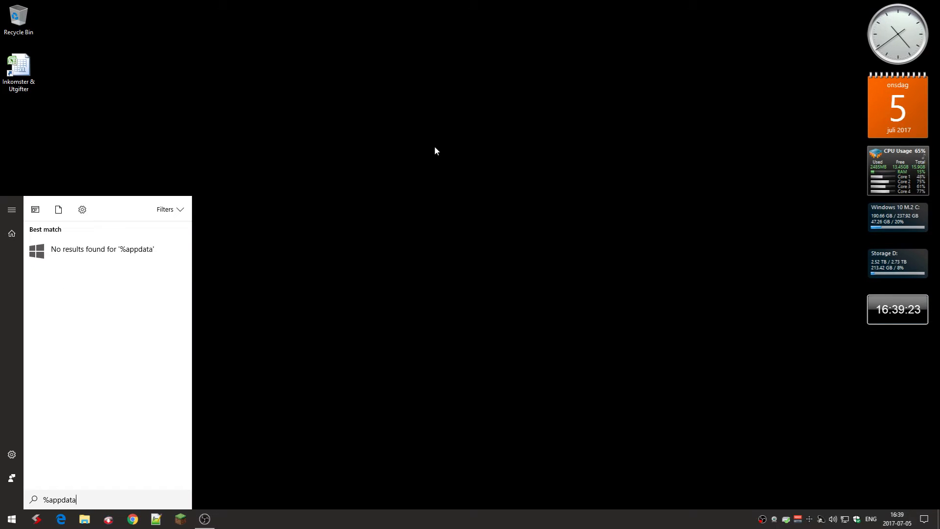
text(%)
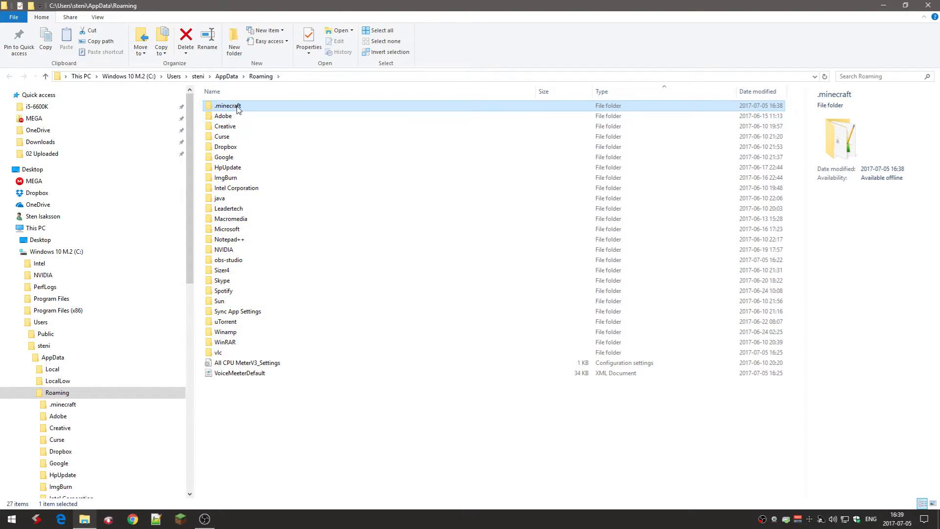
Inspect the .minecraft folder's contents, then cut .minecraft from Roaming.
double_click(227, 105)
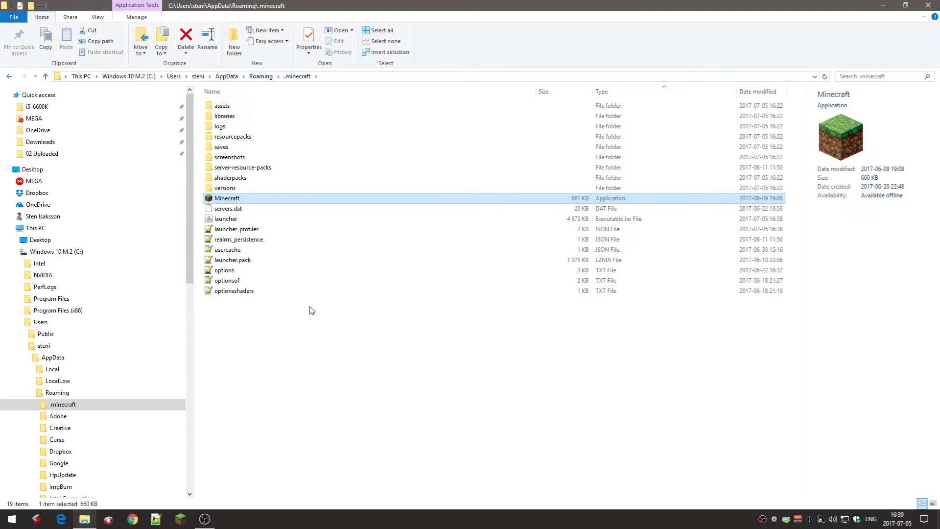
right_click(227, 198)
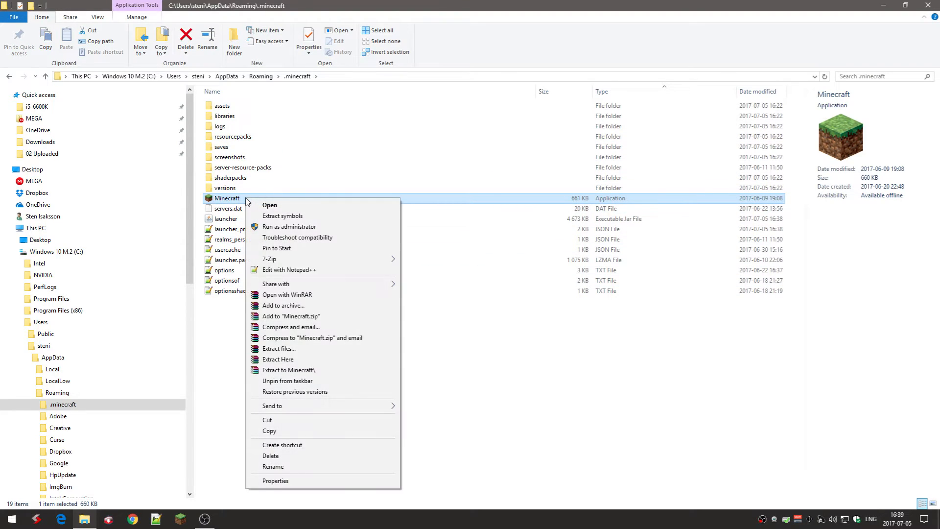
mouse_move(313, 385)
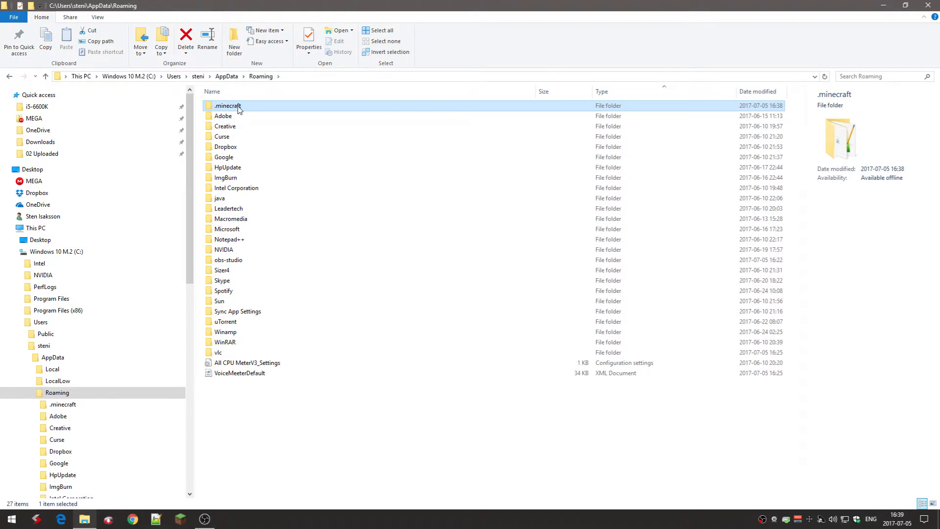
mouse_move(233, 112)
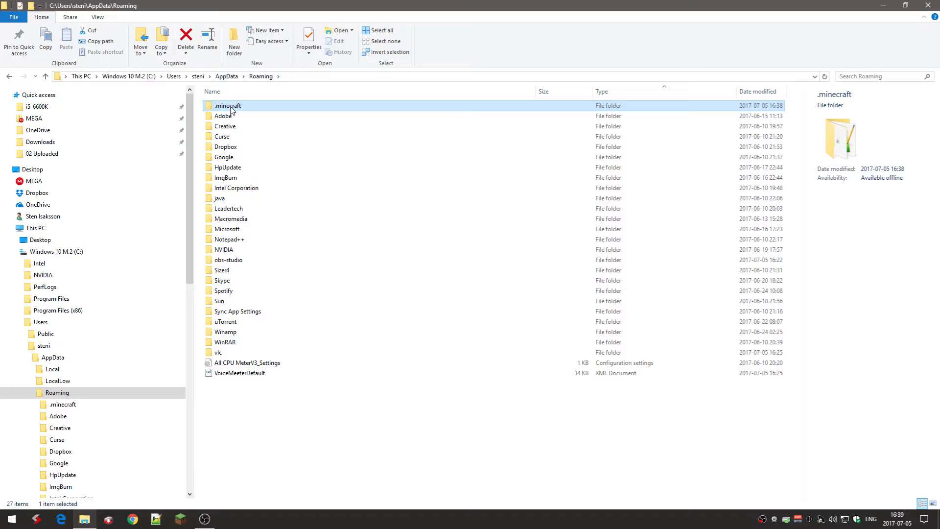
right_click(227, 106)
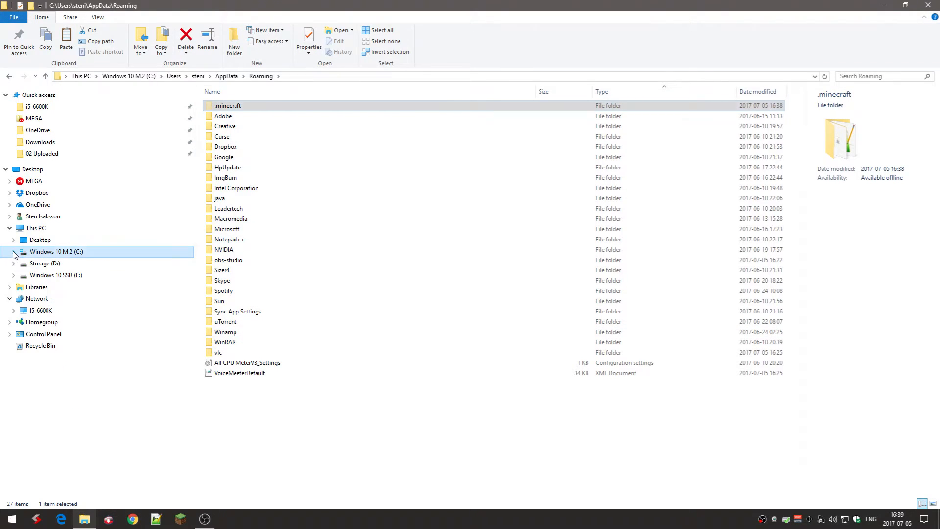
Paste .minecraft into the Storage (D:) root, check the Storage folder, and reselect .minecraft.
click(45, 263)
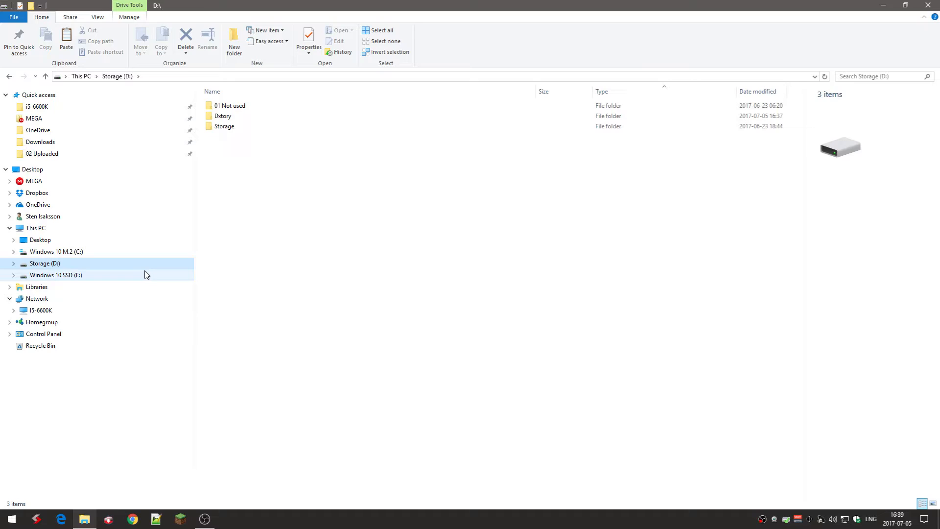
mouse_move(147, 281)
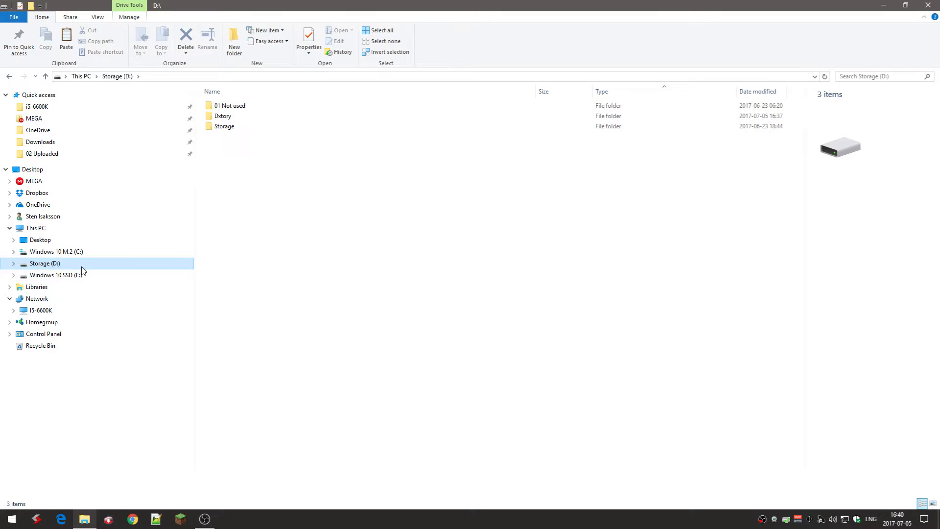
mouse_move(205, 243)
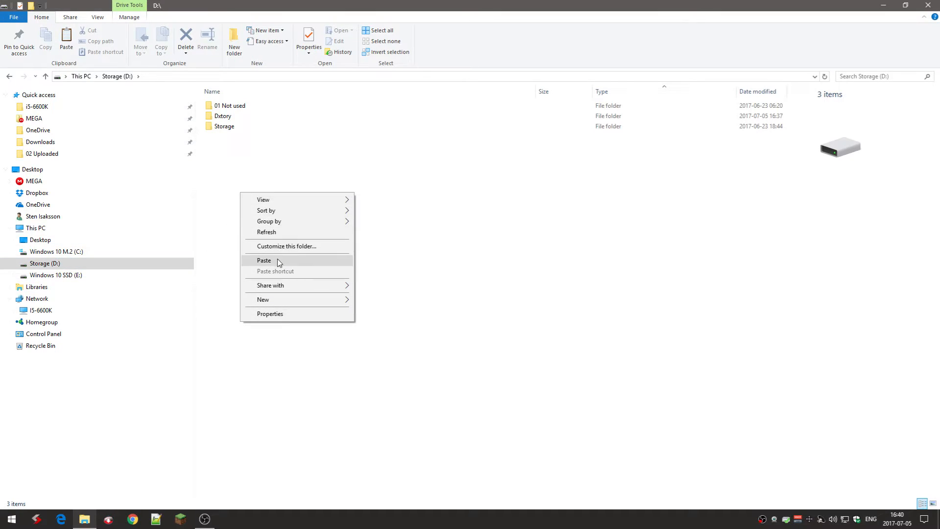
click(264, 260)
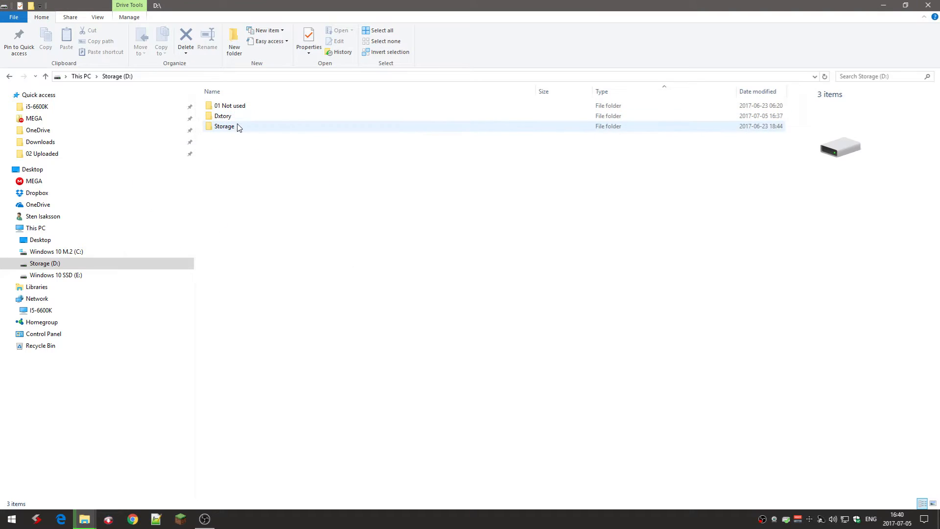
double_click(224, 126)
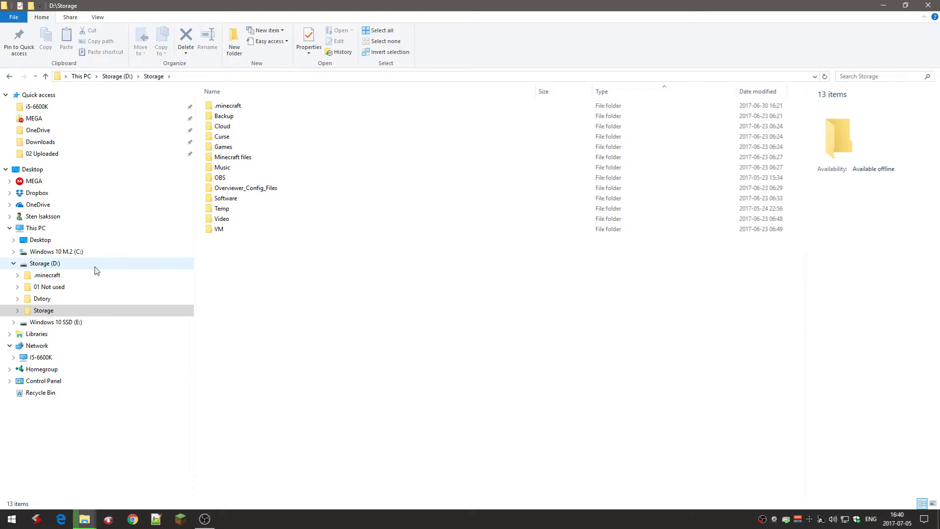
click(45, 264)
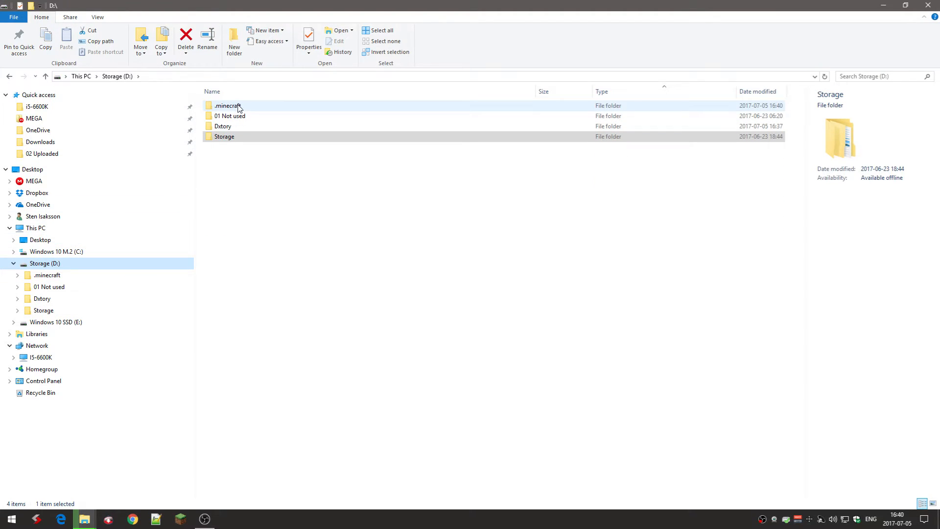
click(228, 106)
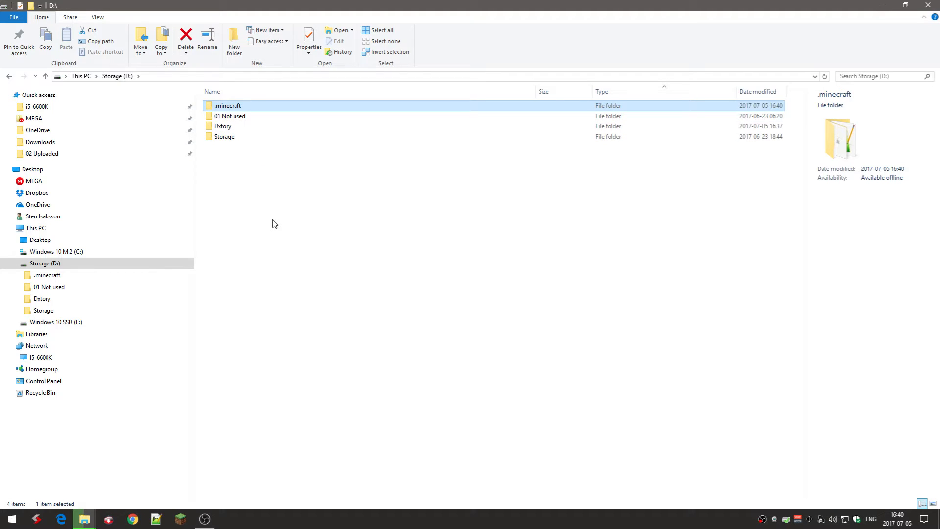
mouse_move(351, 183)
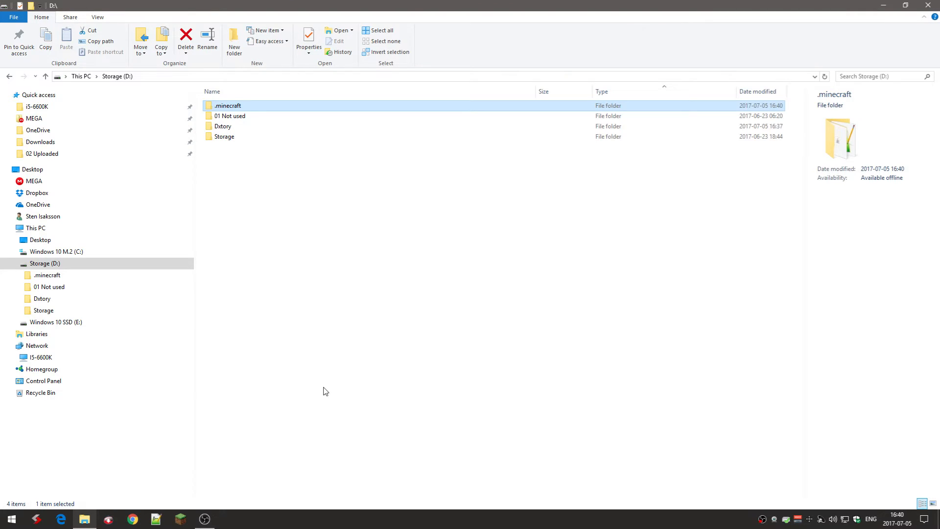
mouse_move(294, 244)
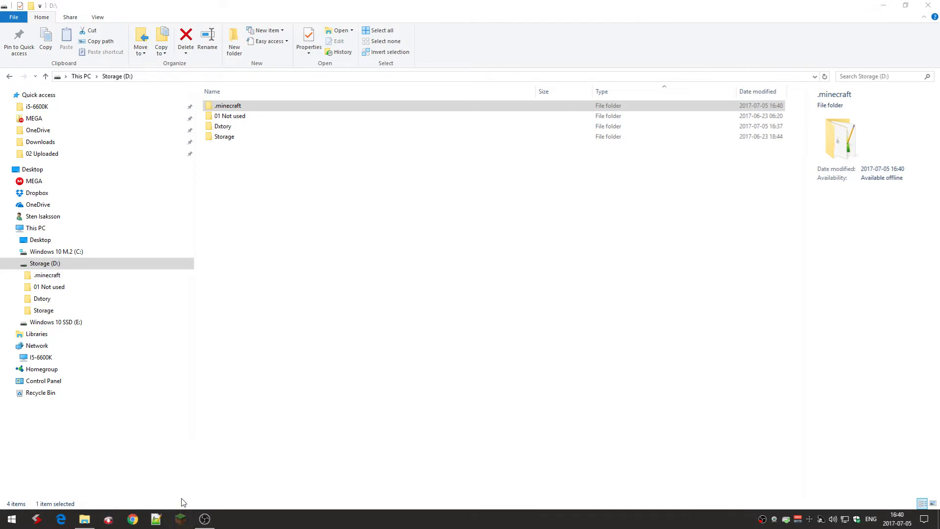
Open .minecraft on D: and bring up actions for the Minecraft application file.
double_click(228, 106)
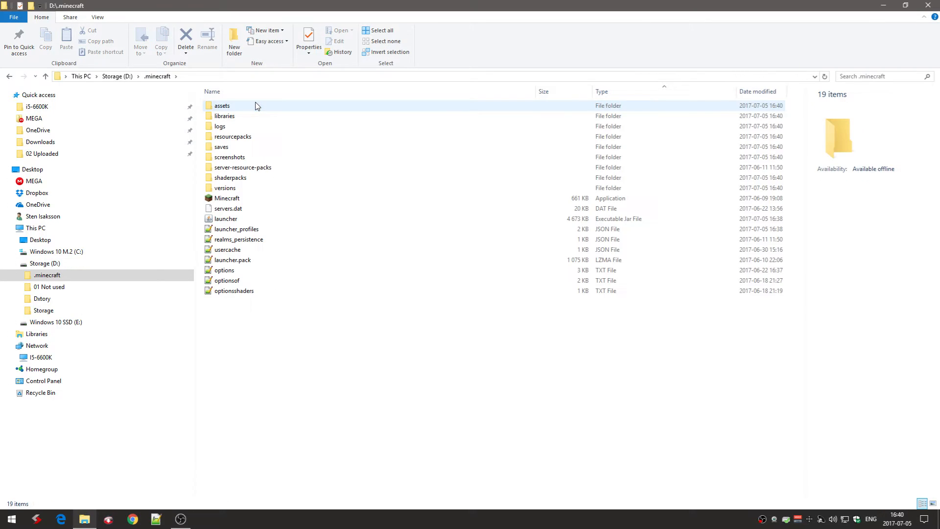
click(227, 198)
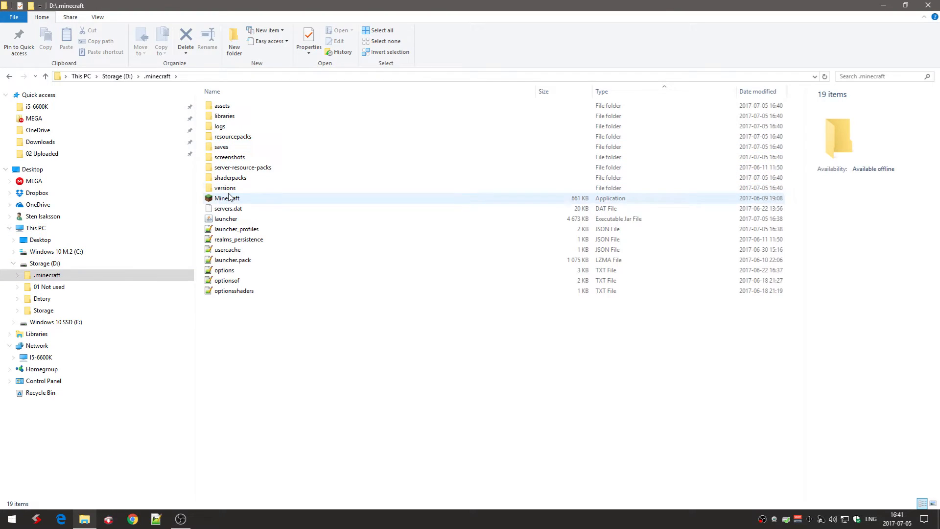
right_click(227, 198)
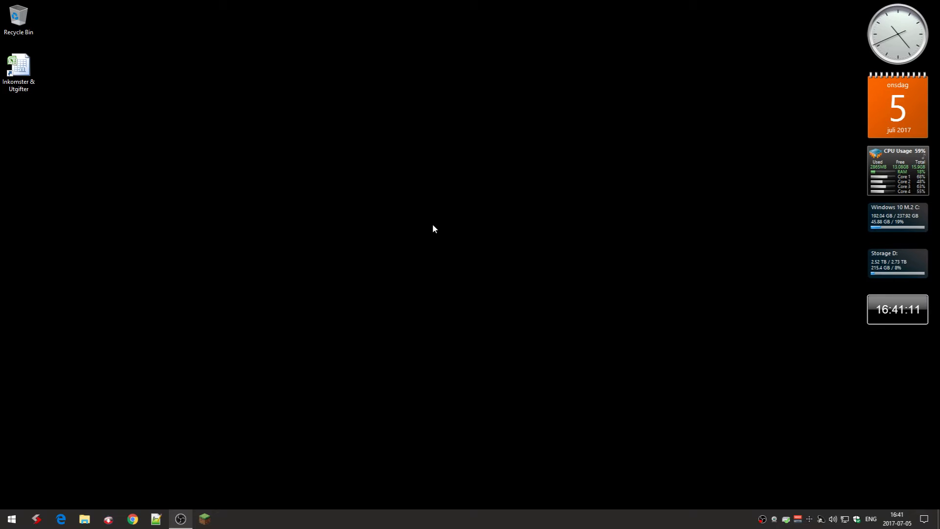
Search cmd from the Start menu and launch Command Prompt.
text(%app)
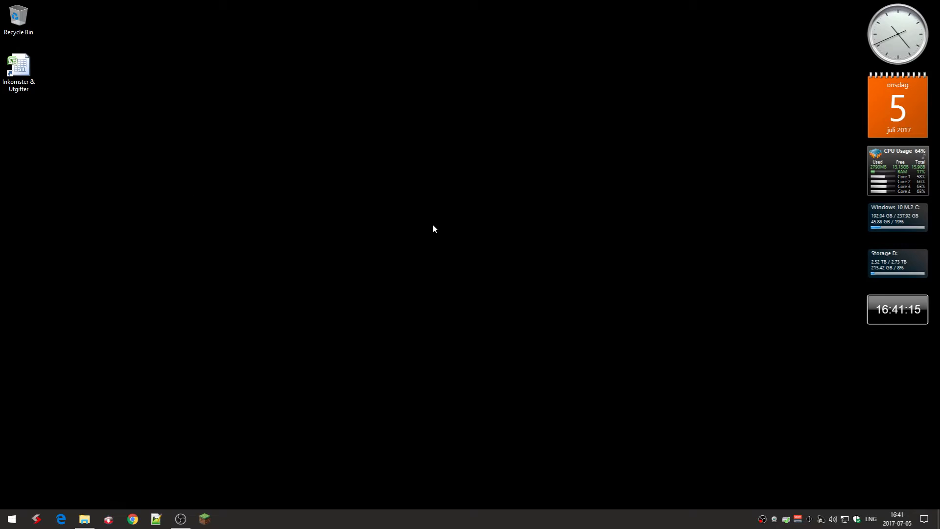
click(84, 519)
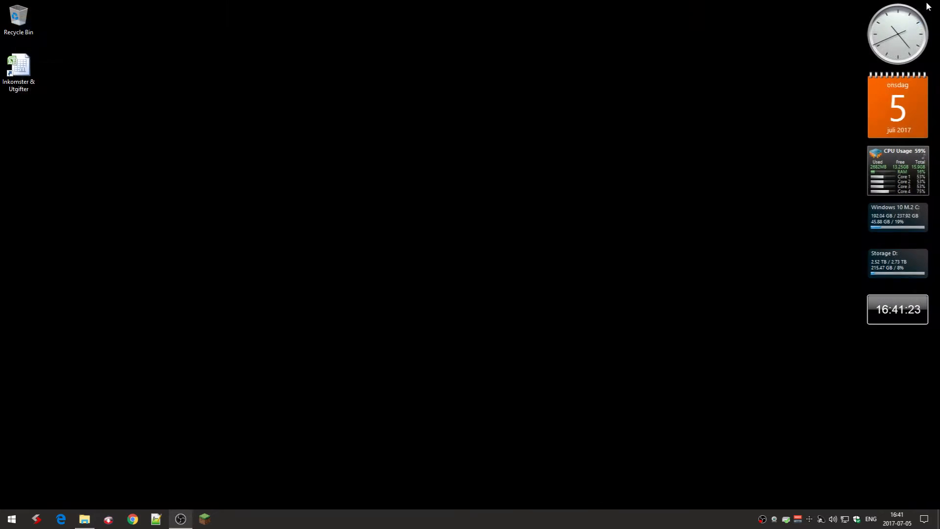
click(11, 519)
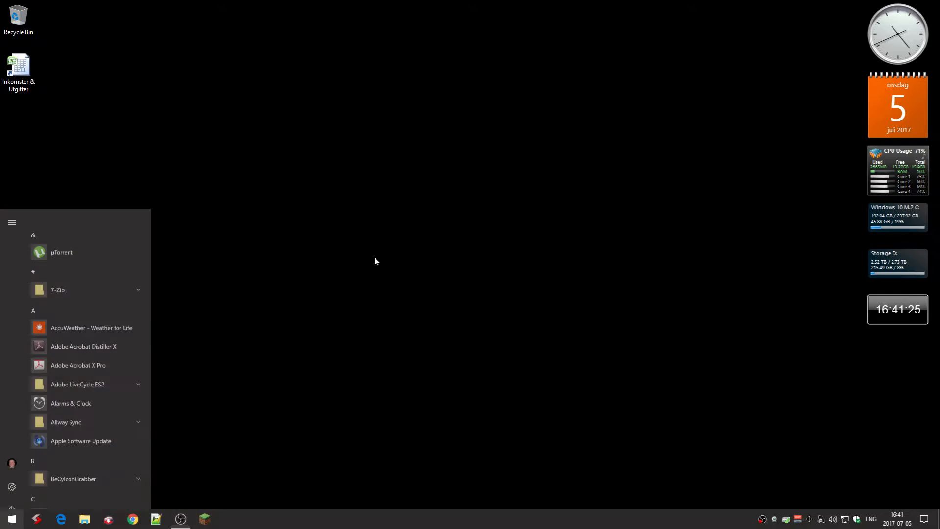
text(cmd)
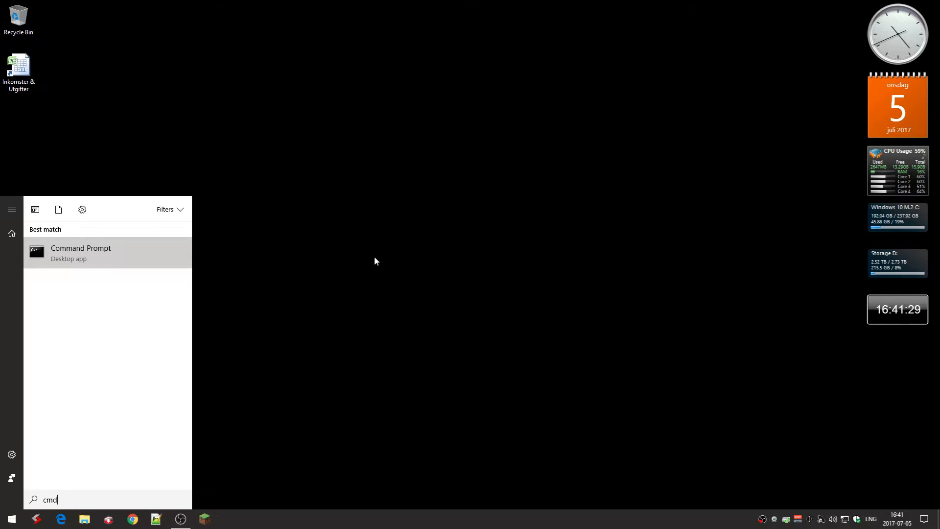
click(80, 253)
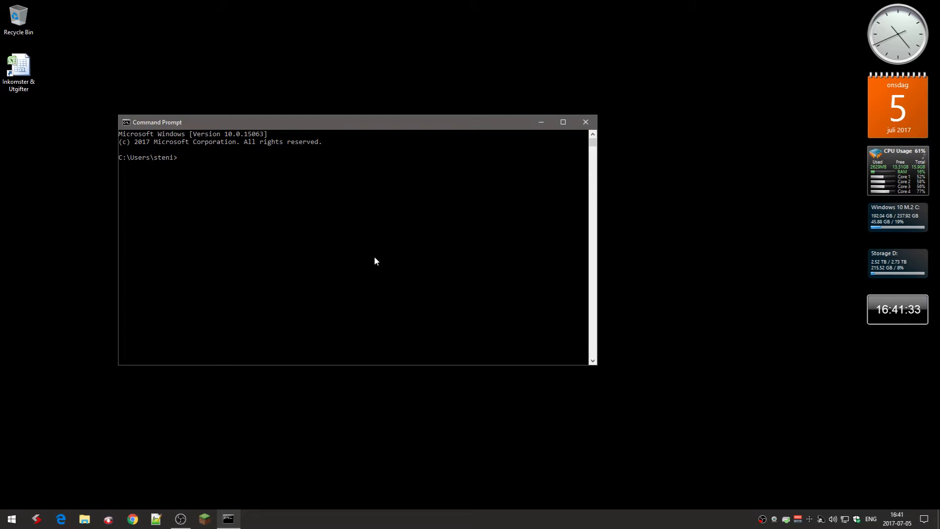
Type mklink /J with the quoted source path "%appdata%\.minecraft".
text(mklink)
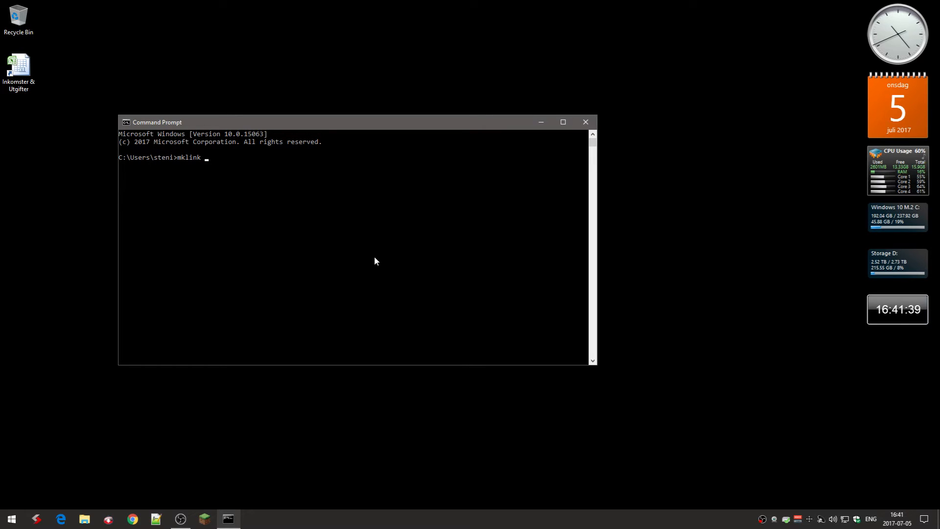
text(/J)
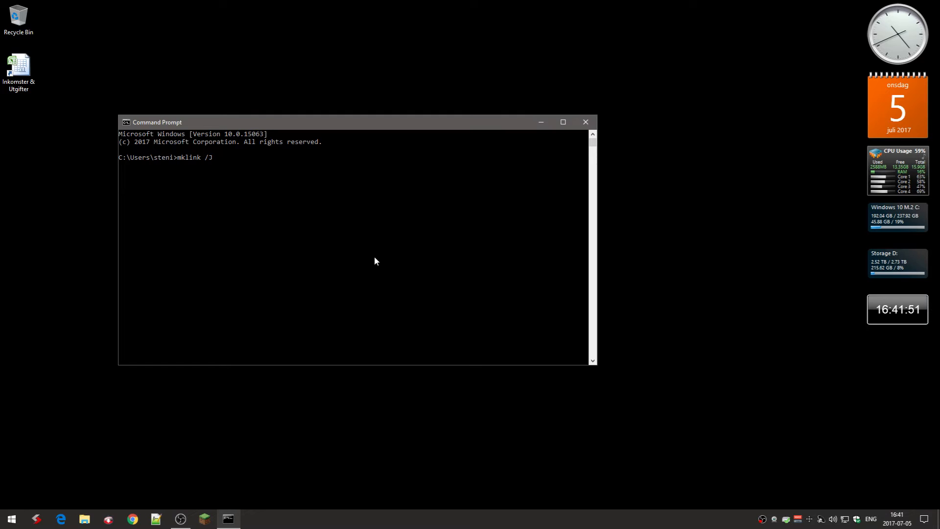
text(")
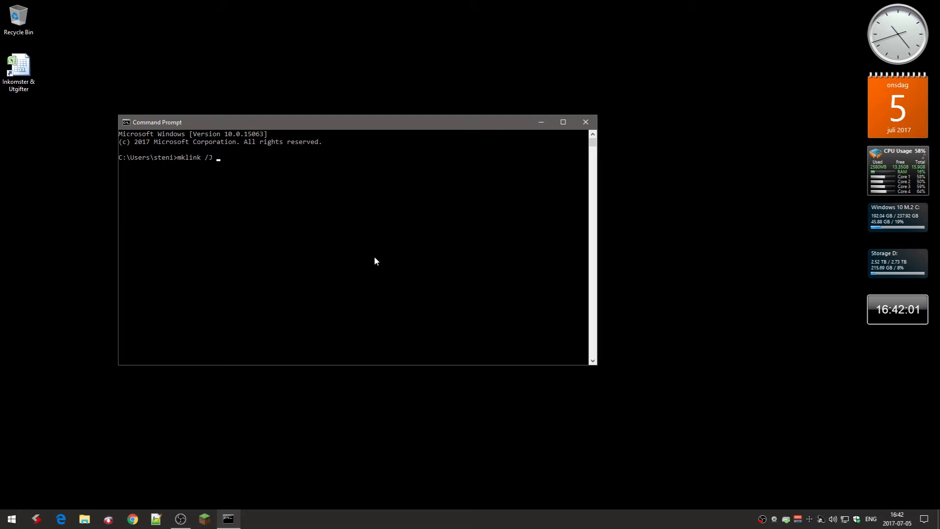
text(")
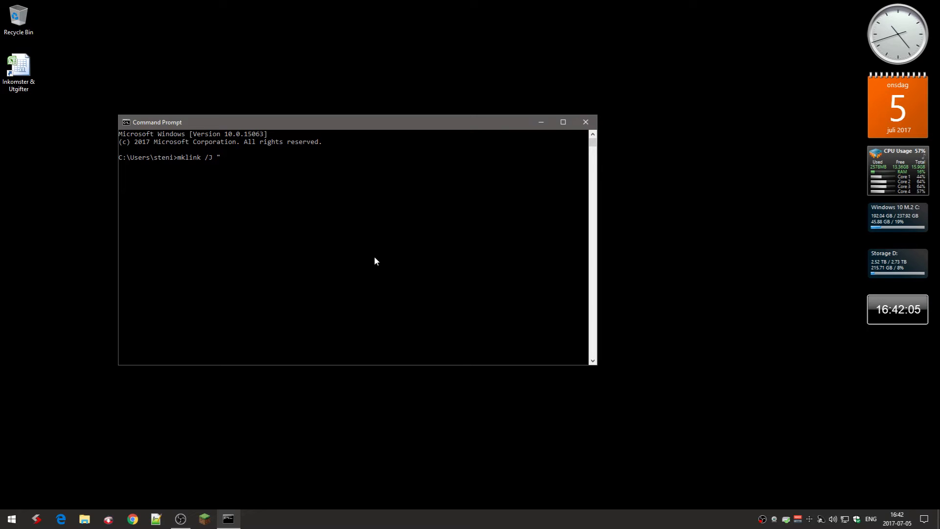
text(%appdata%\)
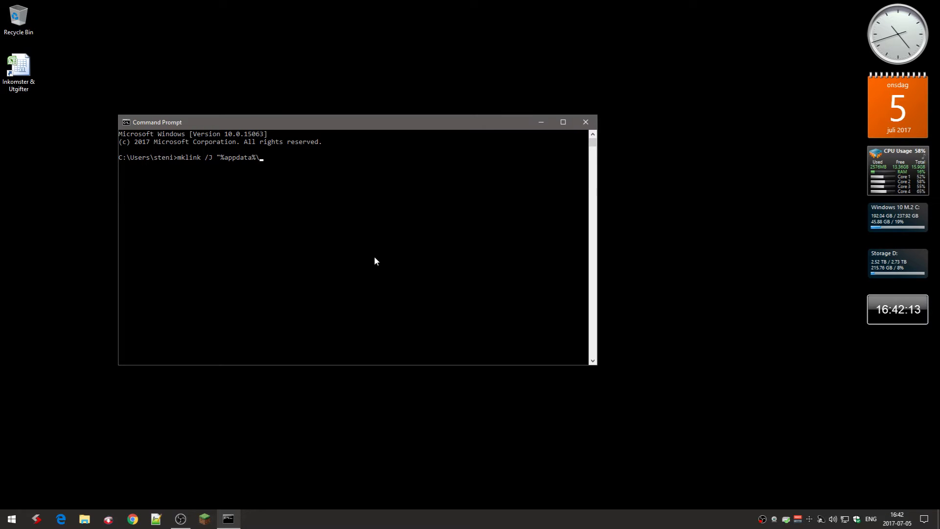
text(.mine)
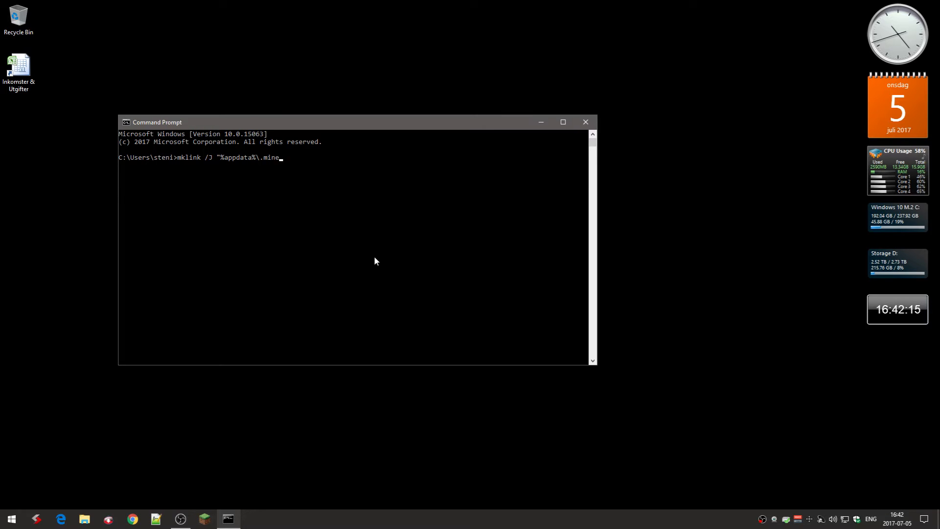
text(craft)
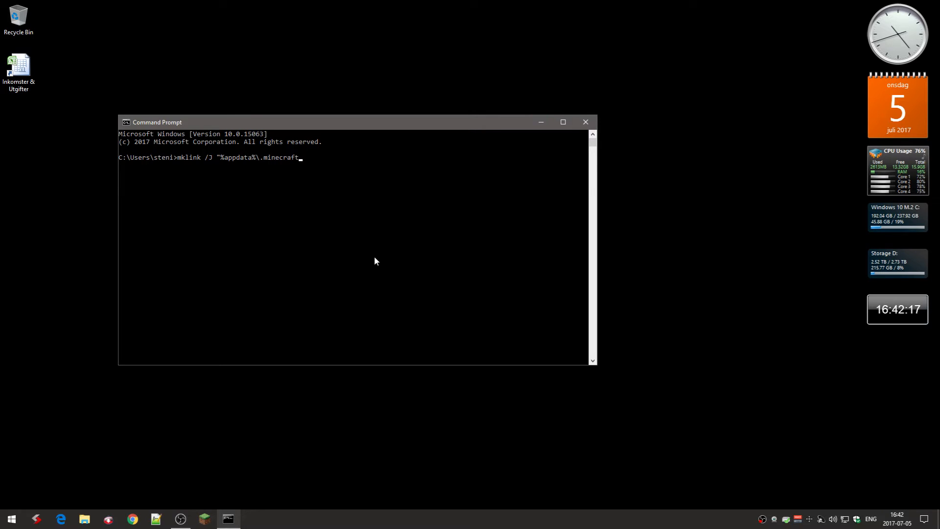
text(")
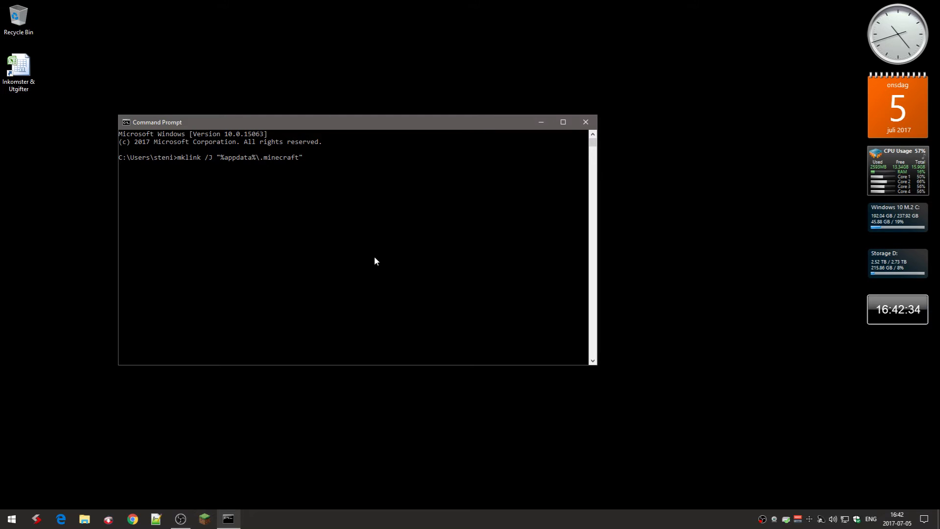
Add the quoted destination path "D:\.minecraft", correcting it with Backspace.
text(" ")
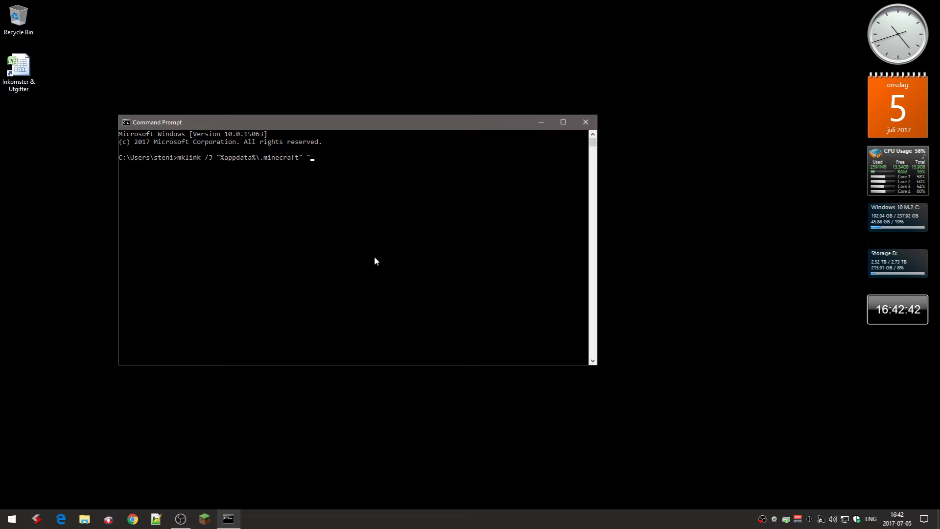
text(D)
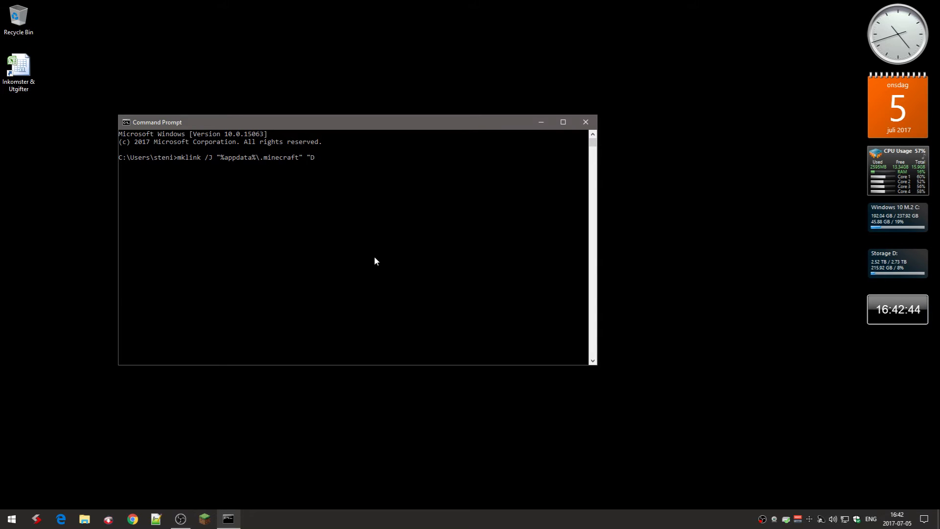
text(:)
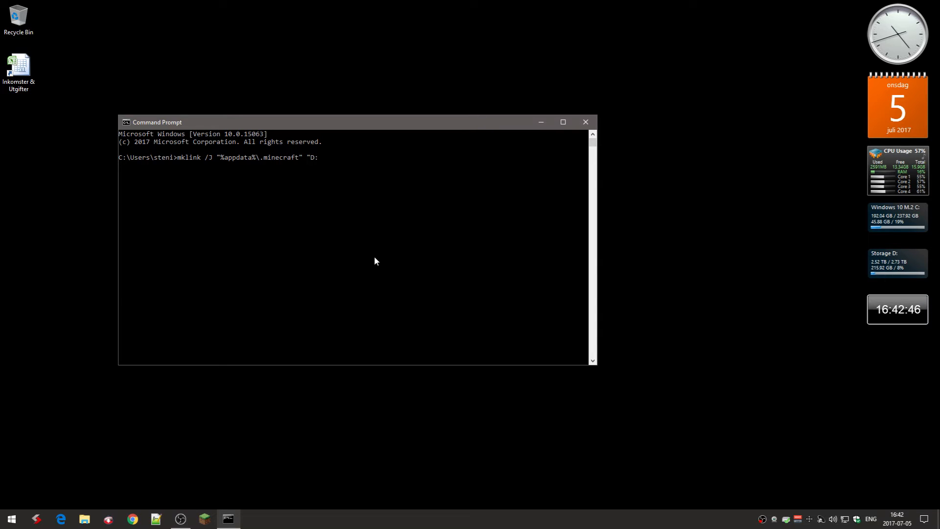
text(\)
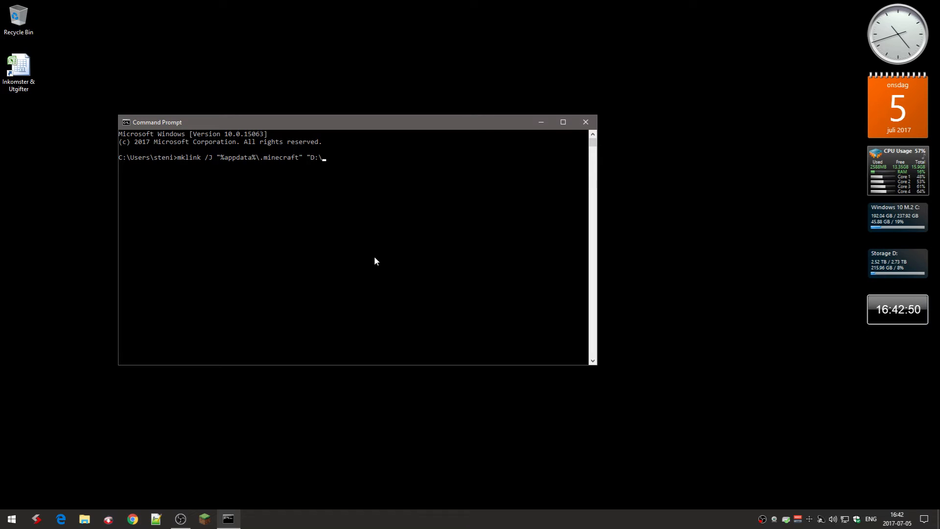
text(.minecraft)
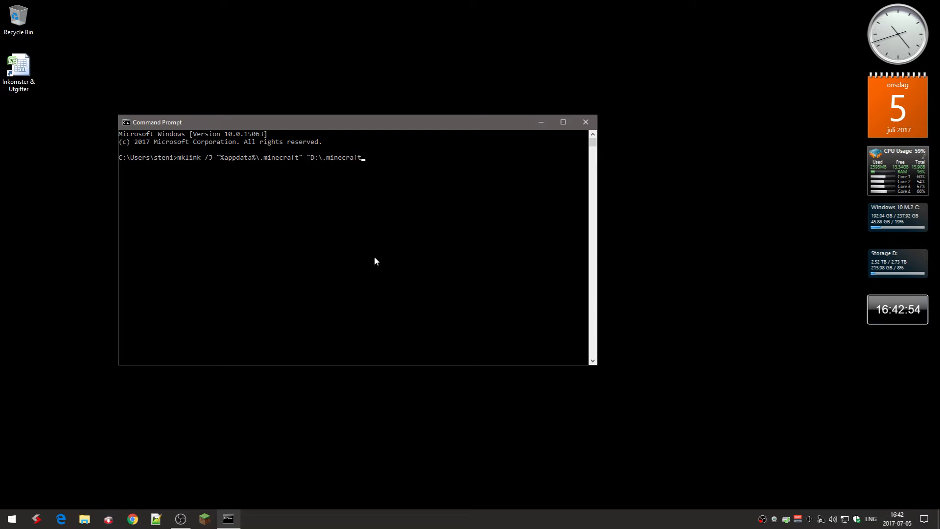
text(")
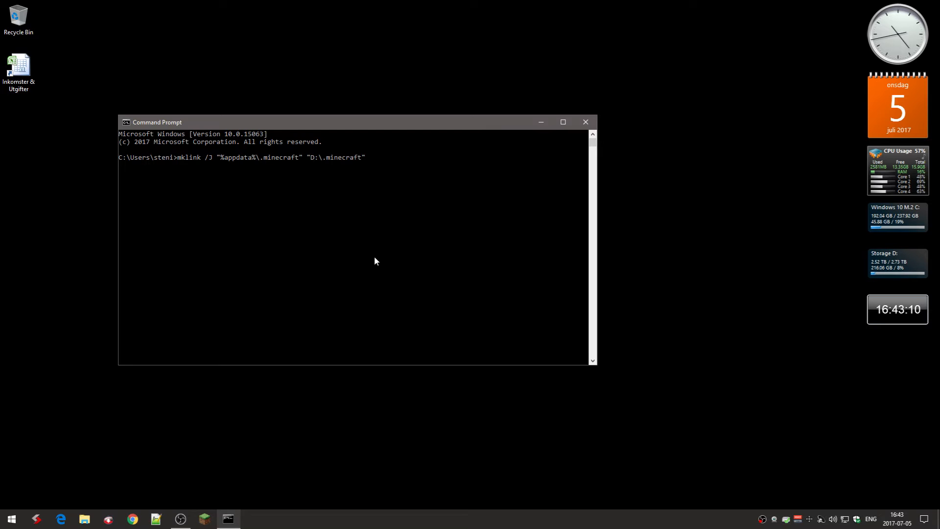
key(Backspace)
text((new dri)
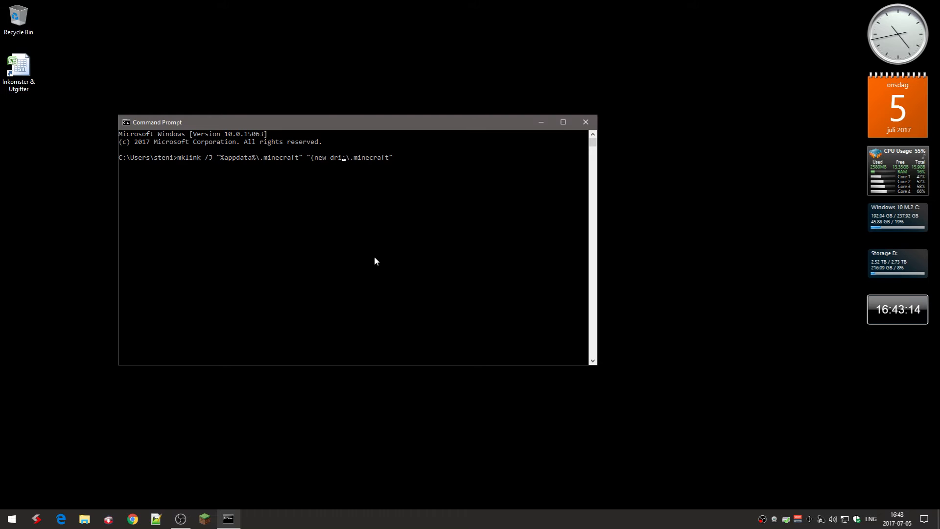
text(ve))
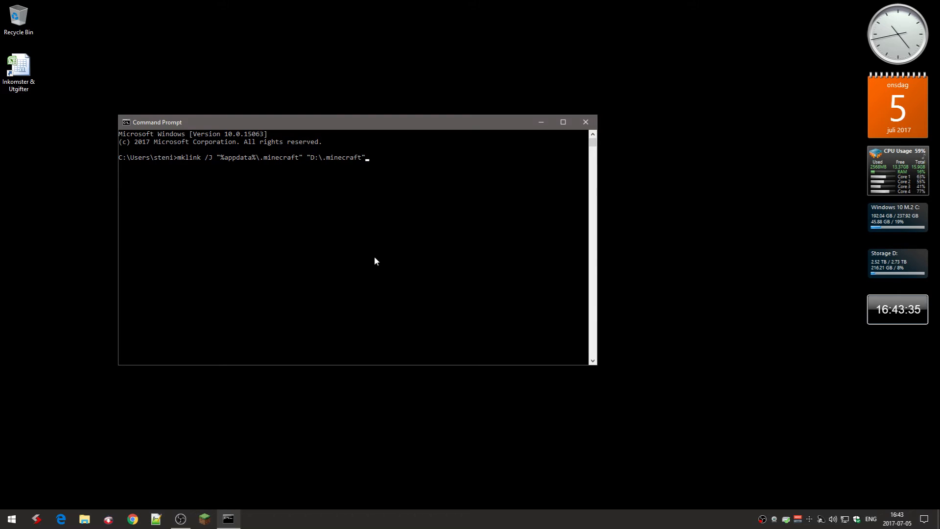
Run the mklink /J command and confirm the 'Junction created' message.
key(enter)
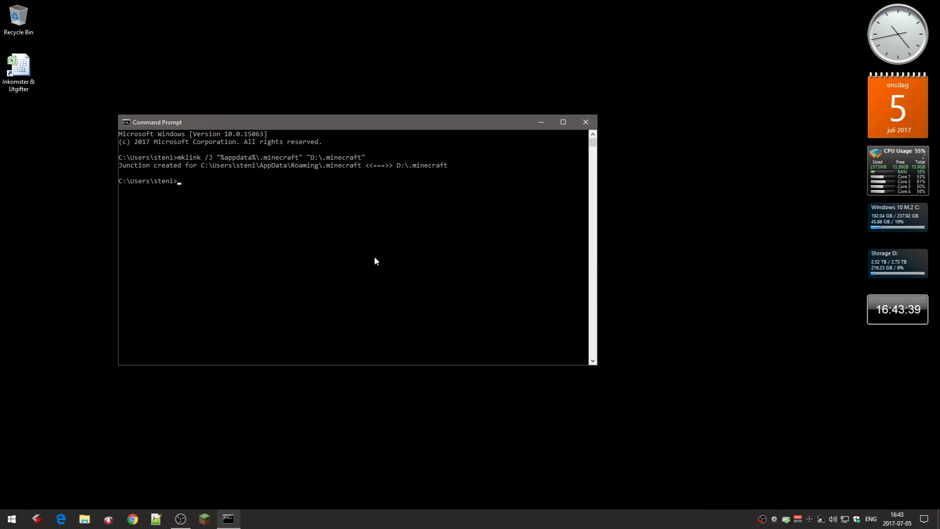
mouse_move(186, 171)
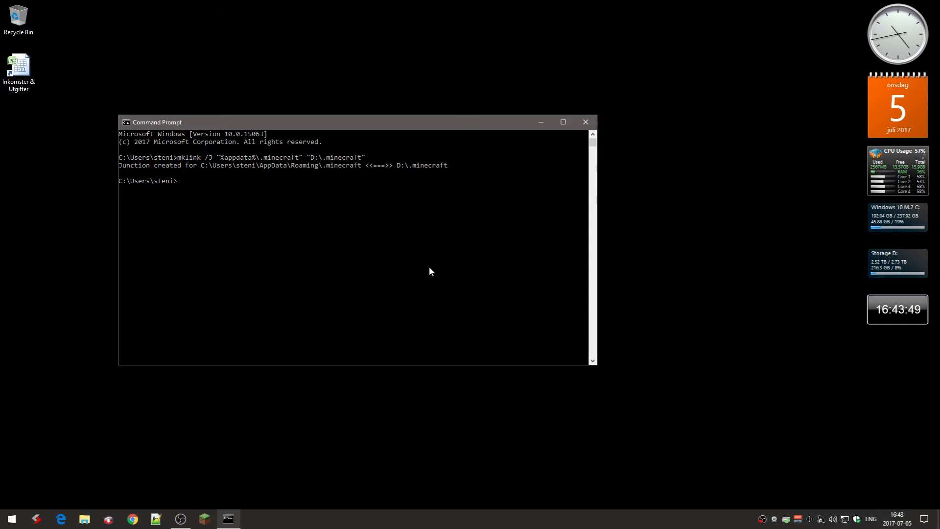
Retype the mklink /J %appdata%\.minecraft D:\.minecraft command, leaving it unrun.
text(mklink /J "%appdata%\.minecraft" "D:\.minecraft")
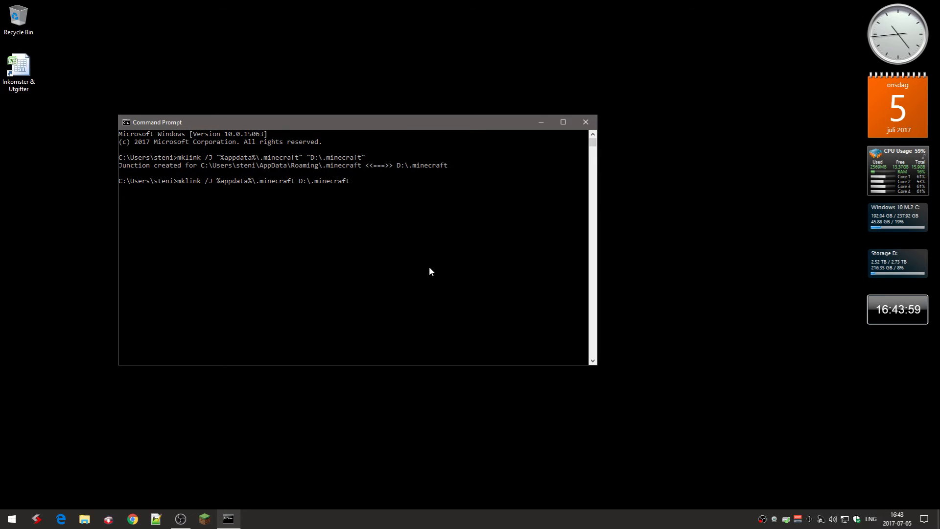
mouse_move(362, 165)
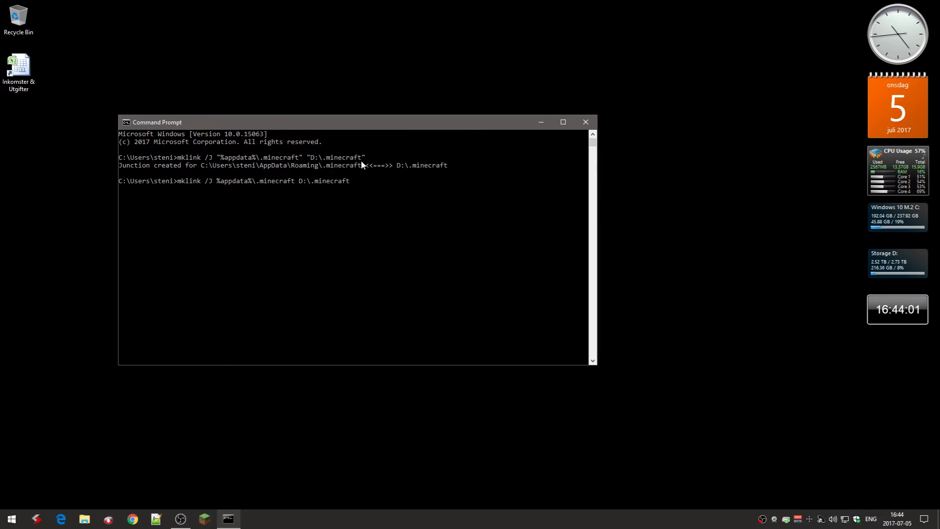
mouse_move(351, 160)
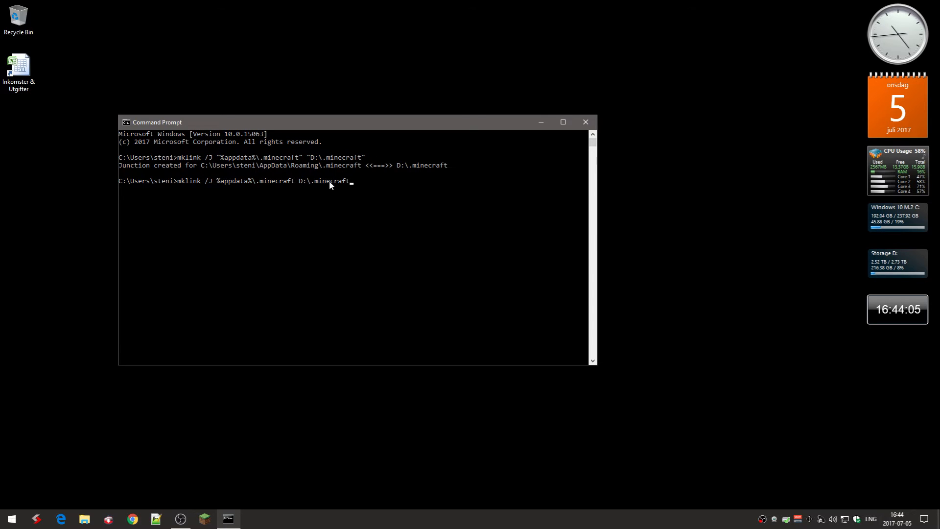
mouse_move(340, 186)
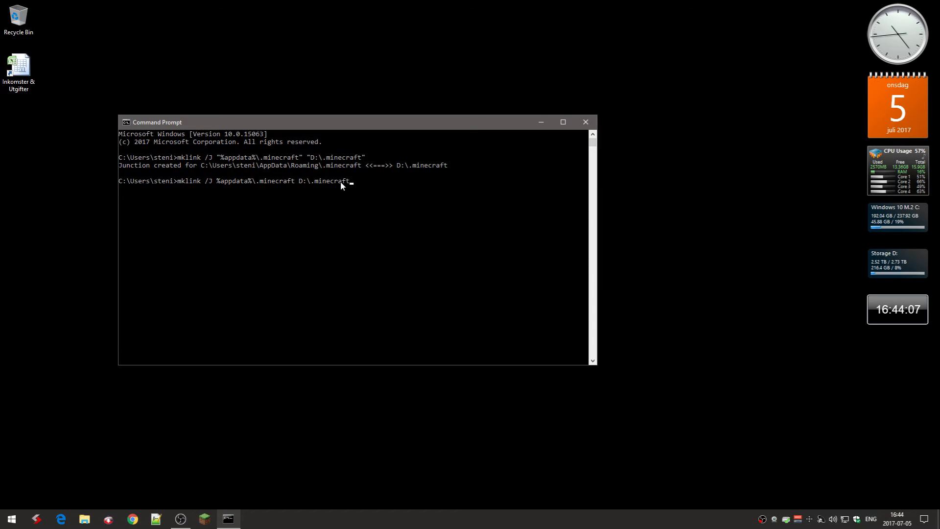
mouse_move(347, 243)
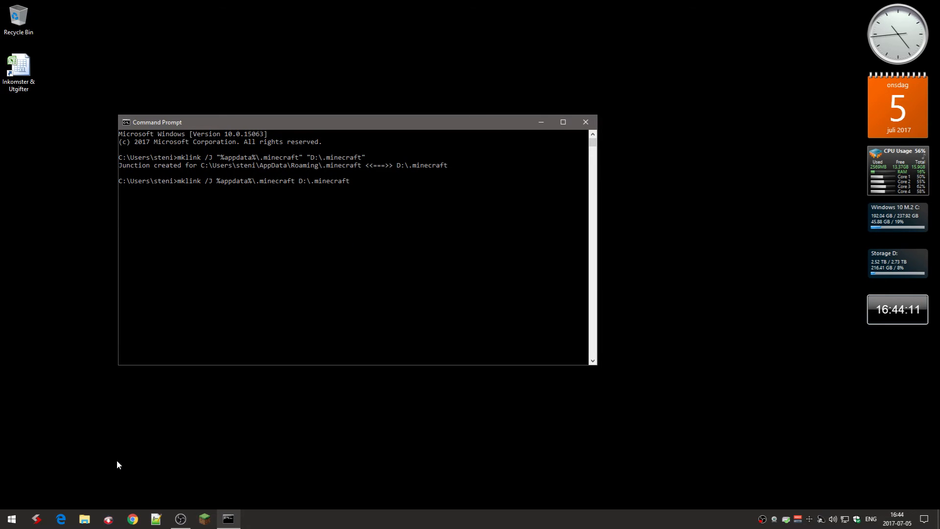
text(%app)
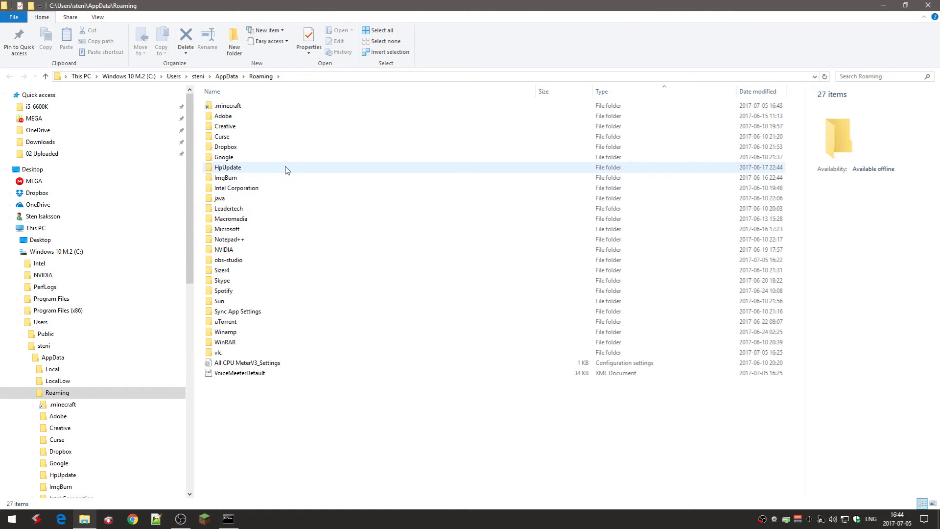
Compare the Roaming .minecraft junction with D:\.minecraft and select the Minecraft application file.
click(228, 106)
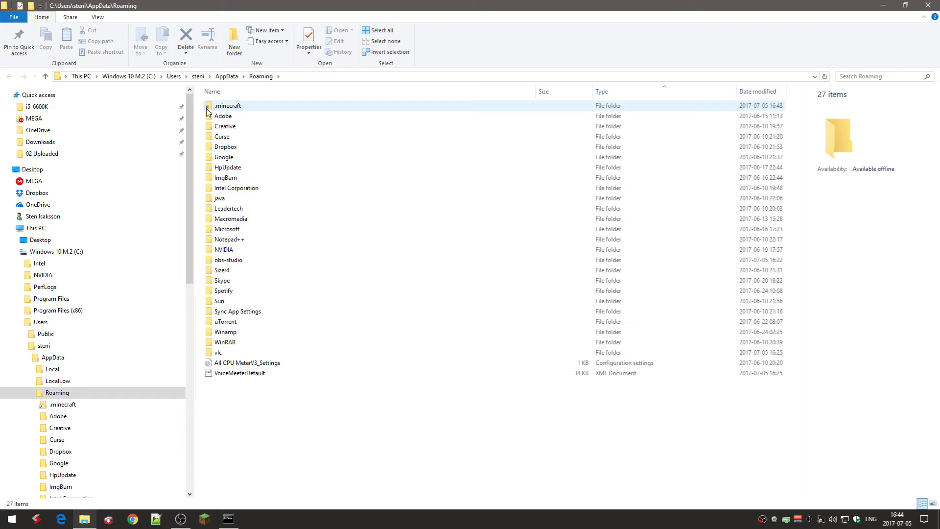
mouse_move(230, 111)
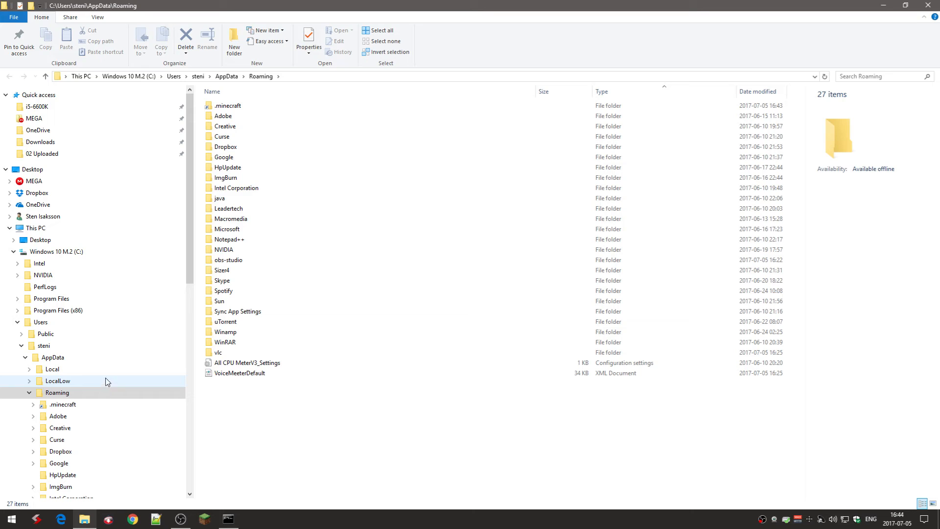
double_click(230, 106)
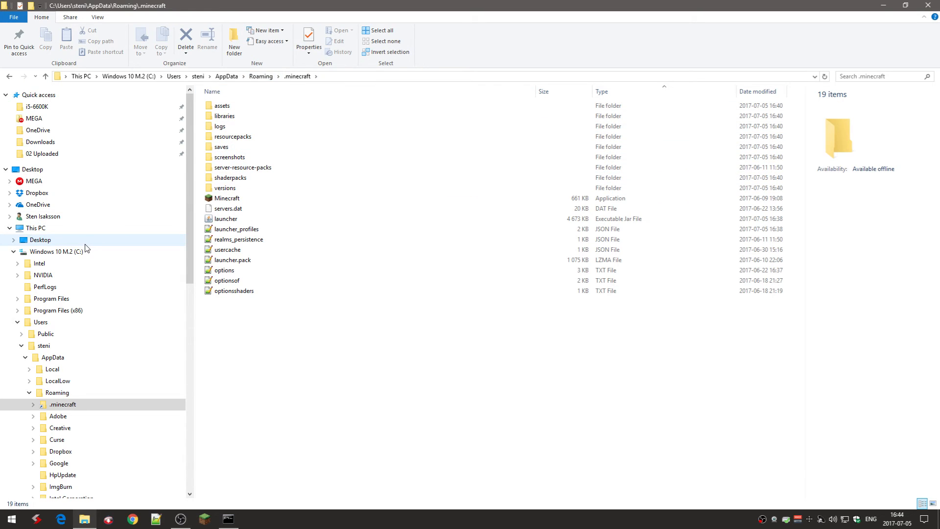
mouse_move(38, 264)
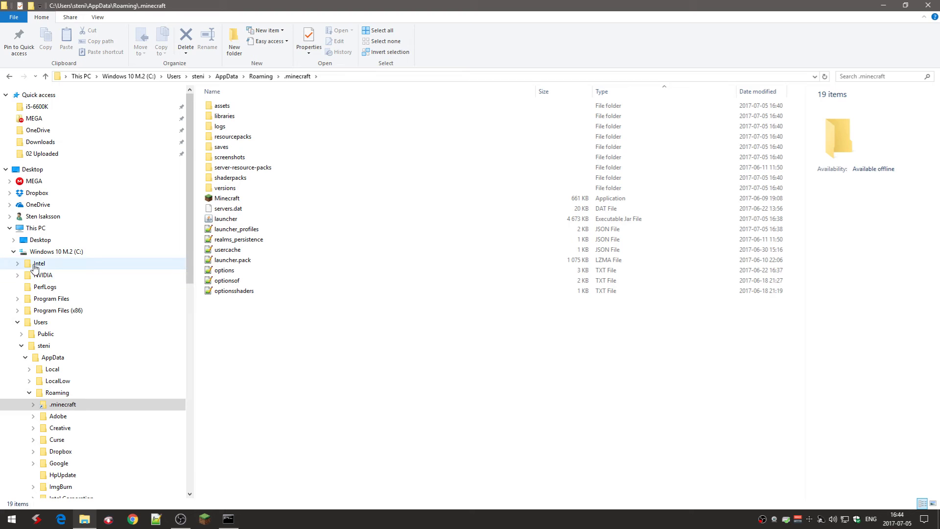
click(18, 251)
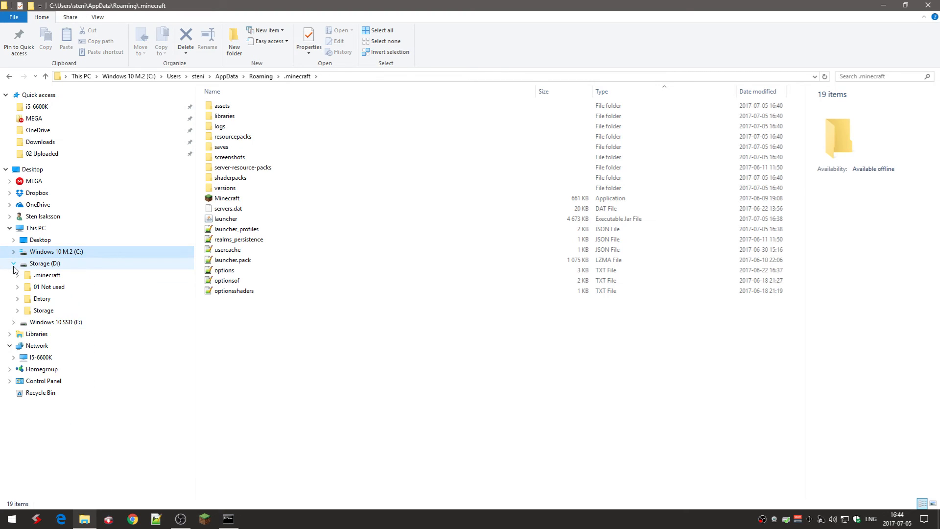
click(47, 275)
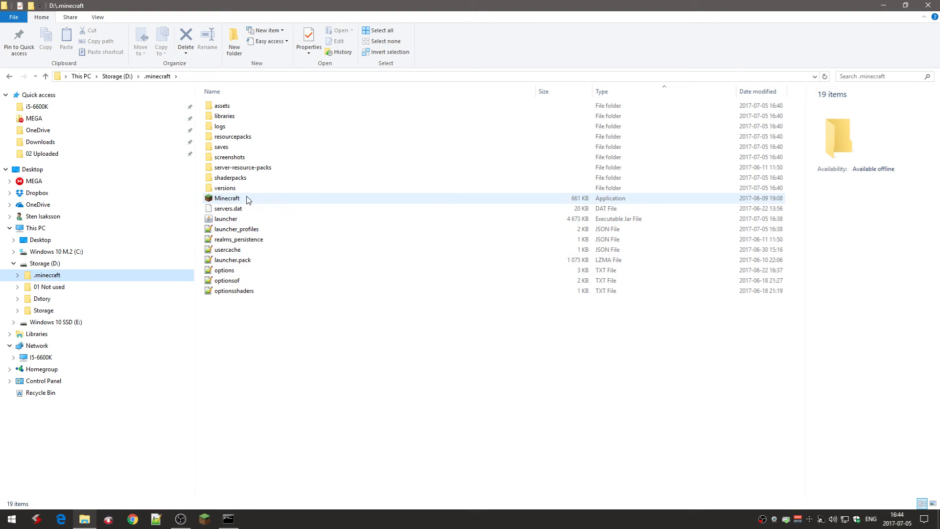
click(227, 198)
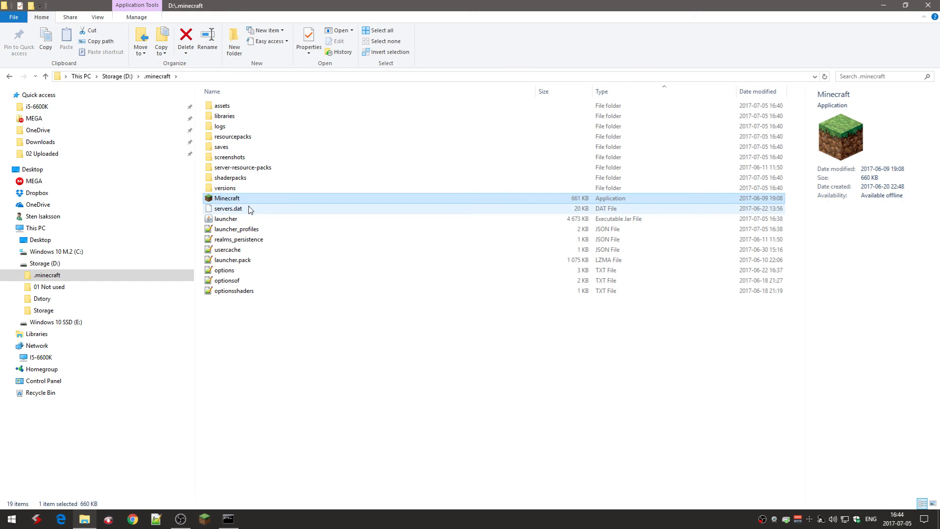
mouse_move(366, 198)
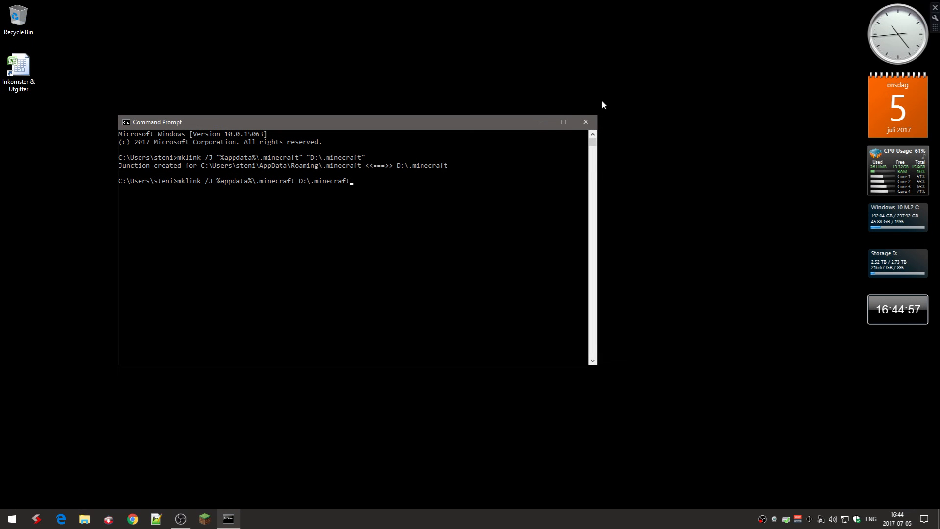
Close Command Prompt without running the command and relaunch Minecraft Launcher from the taskbar.
click(585, 122)
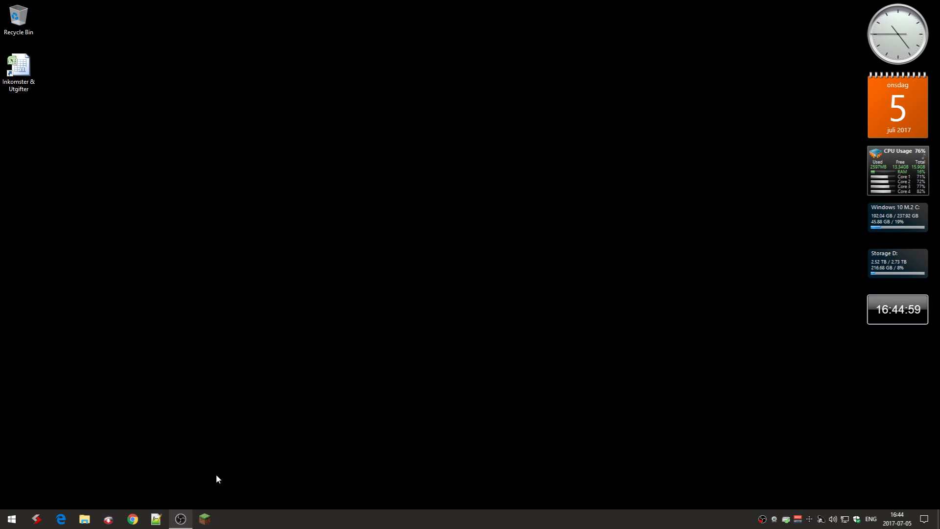
click(205, 519)
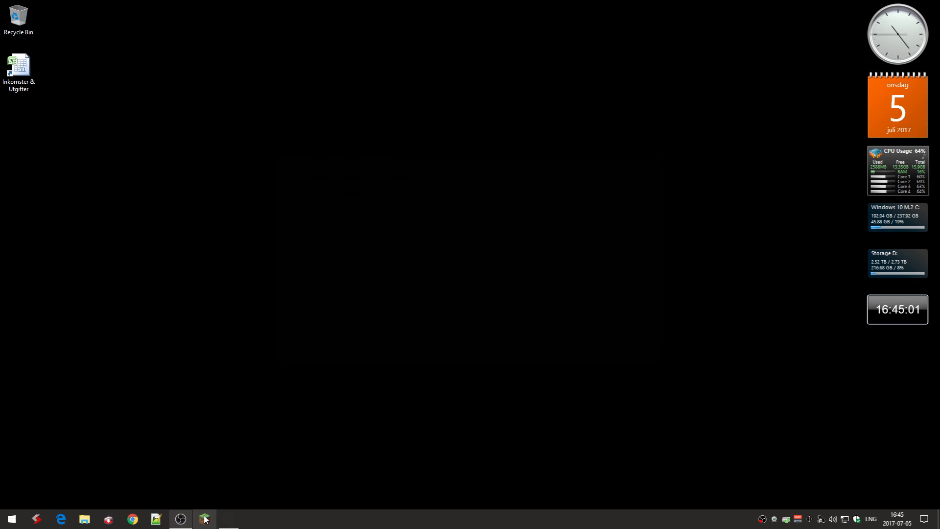
click(205, 519)
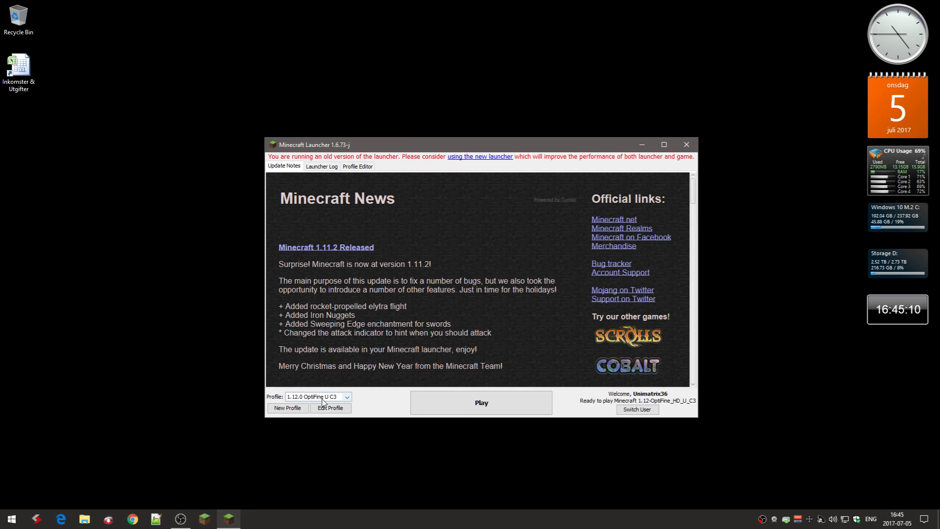
Select the 1.12.0 OptiFine U C3 profile in the launcher, then close it without playing.
click(346, 397)
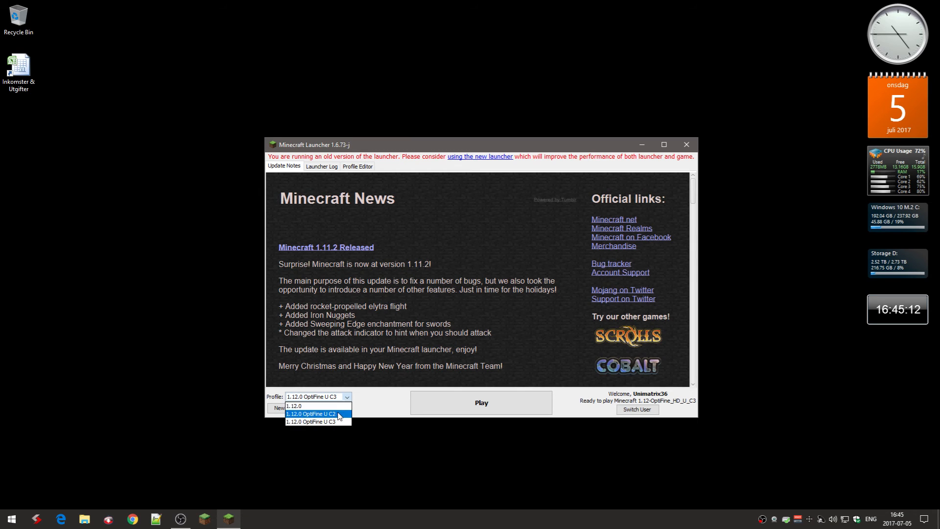
click(314, 422)
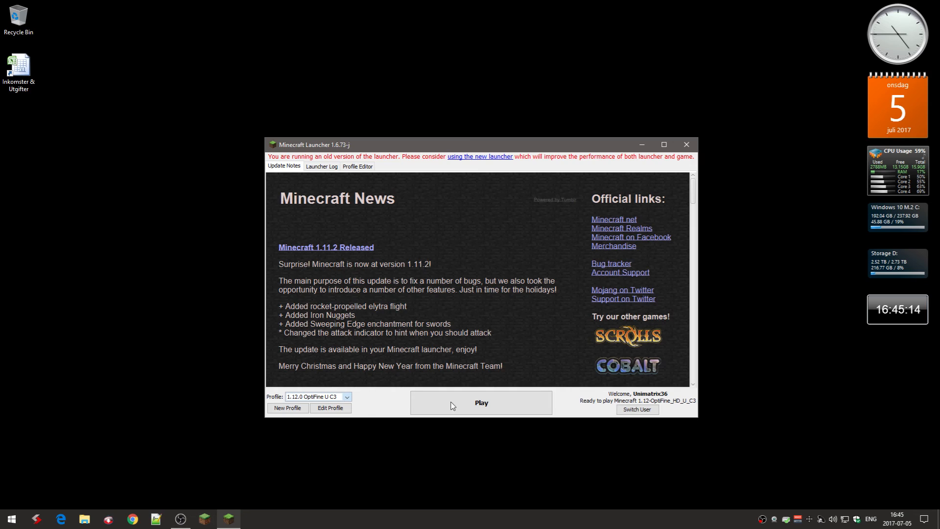
mouse_move(642, 264)
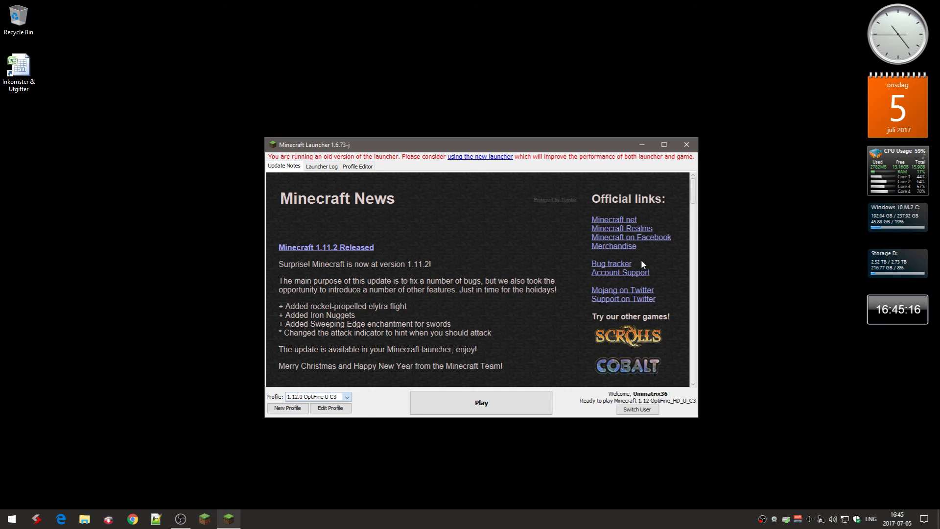
mouse_move(598, 283)
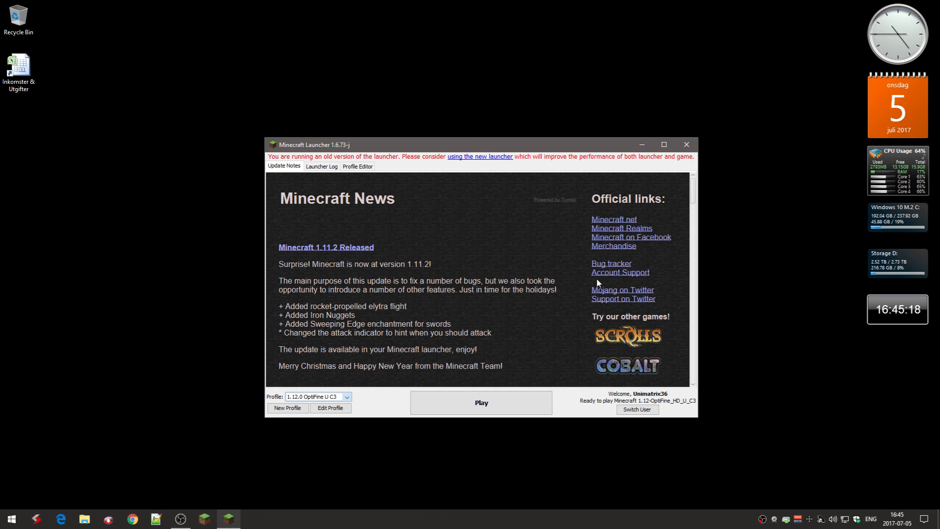
mouse_move(522, 228)
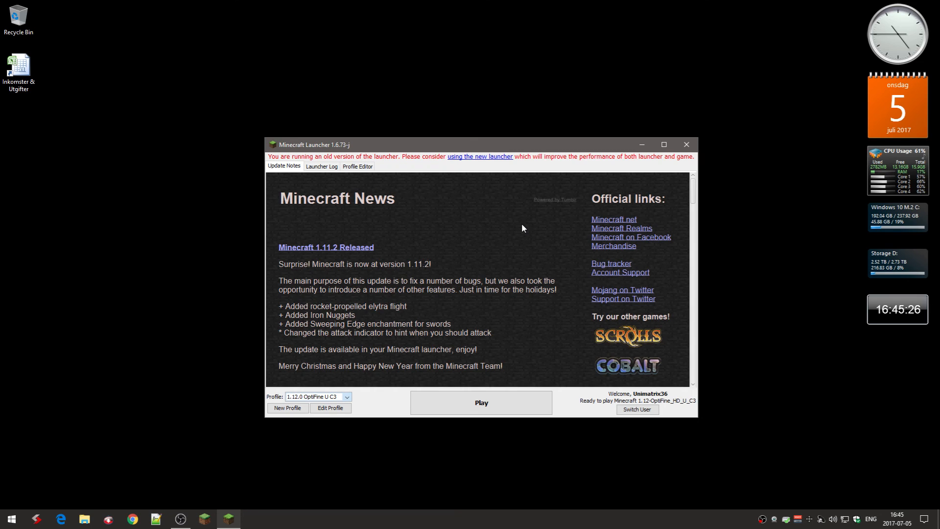
mouse_move(686, 145)
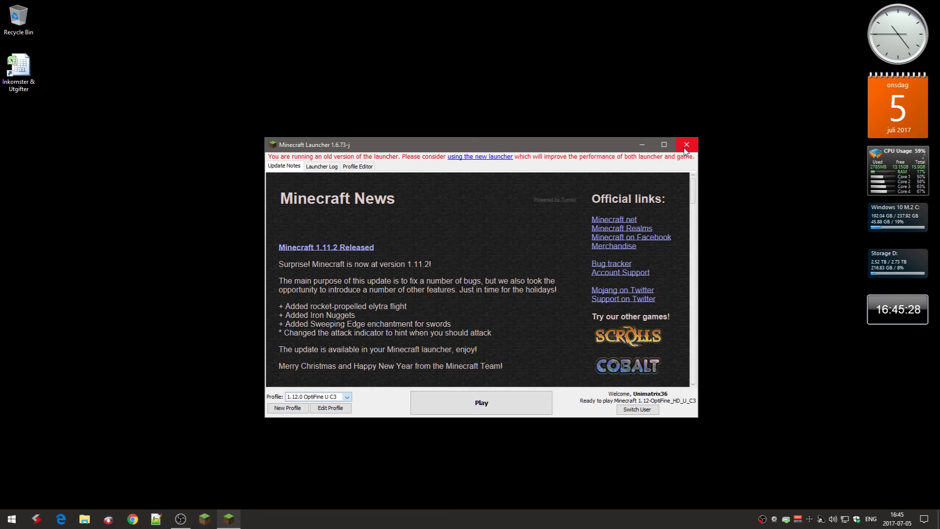
click(686, 145)
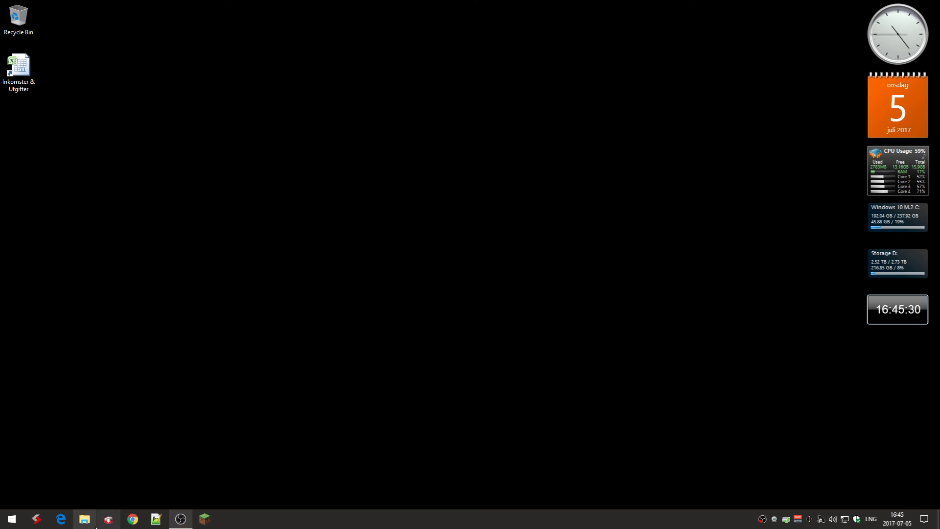
Open D:\.minecraft and select the launcher file showing its 16:45 modified time.
click(85, 519)
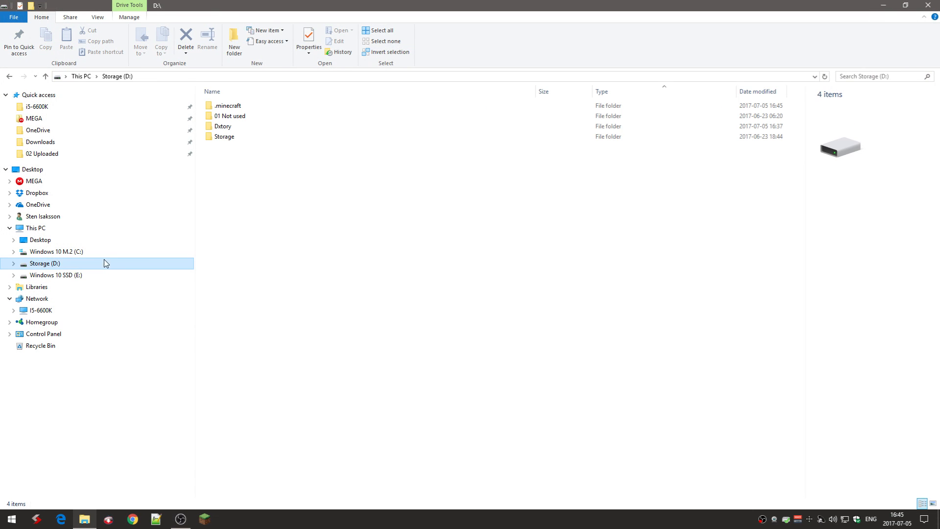
double_click(228, 106)
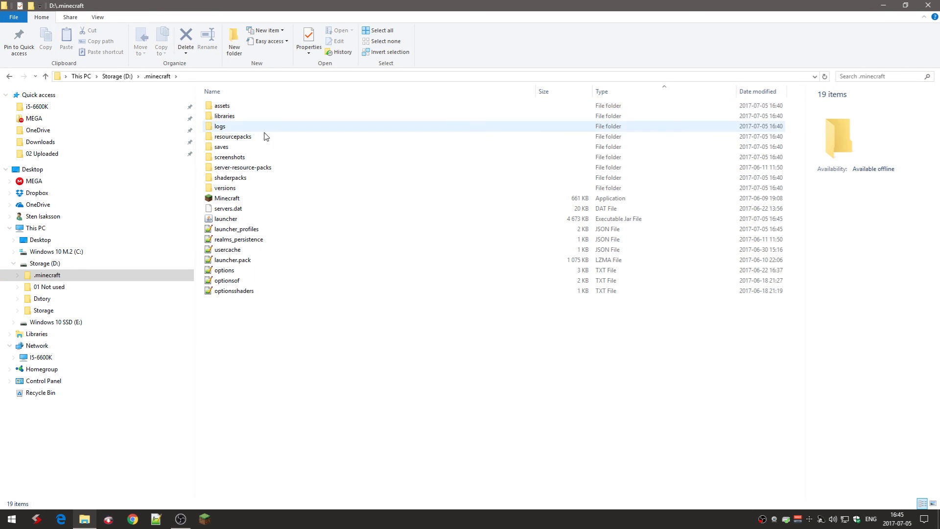
click(228, 208)
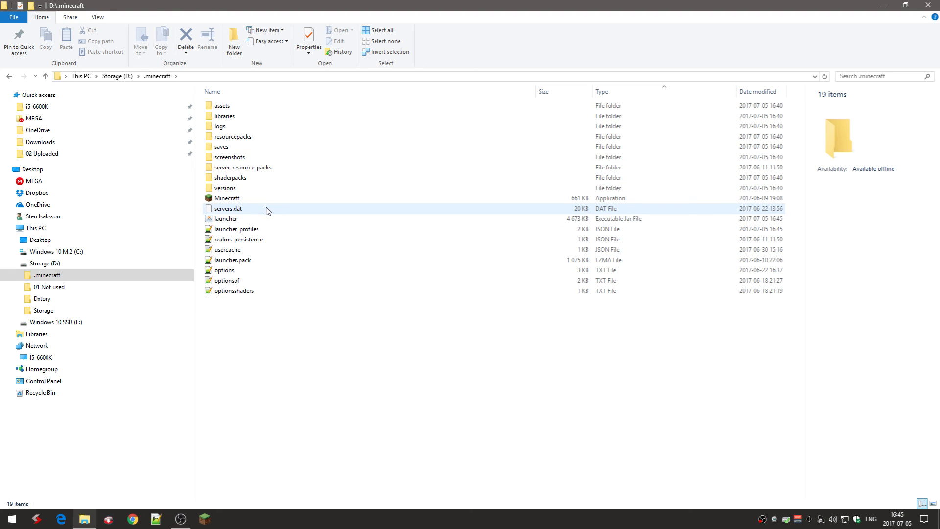
click(226, 219)
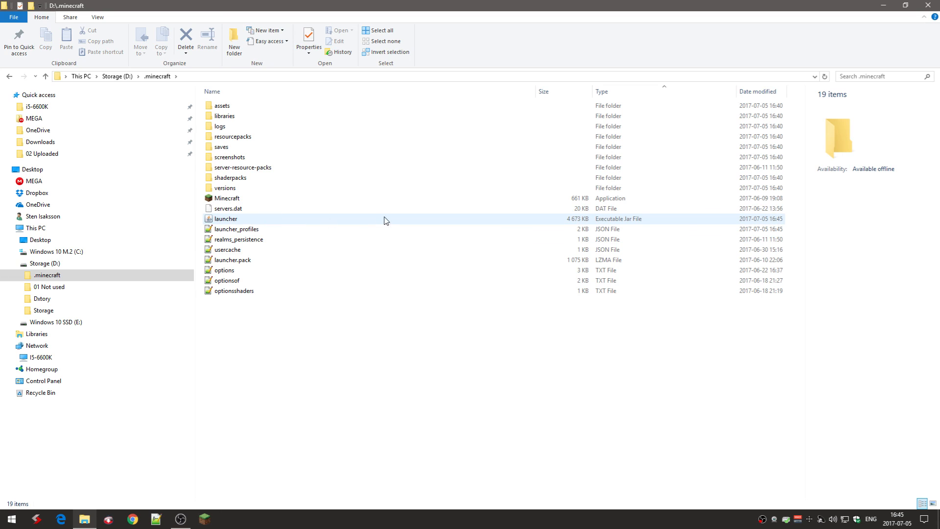
click(226, 219)
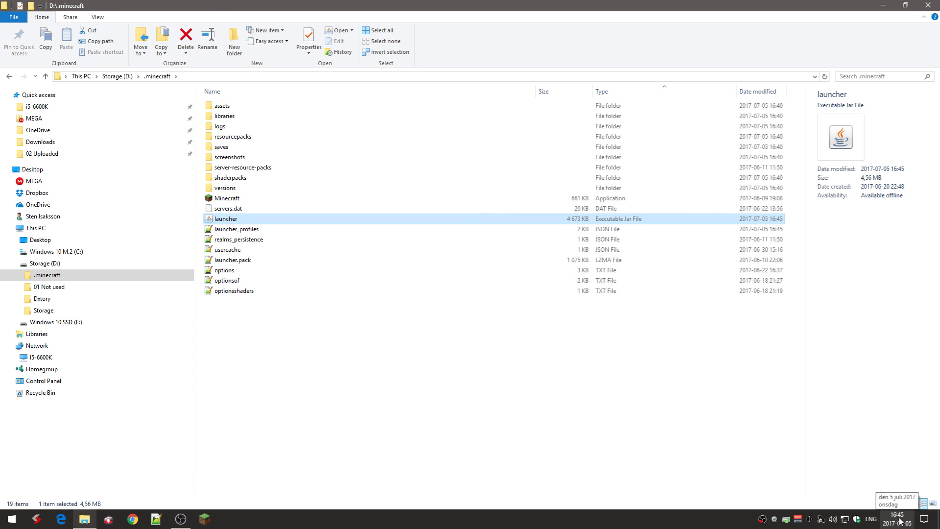
mouse_move(778, 225)
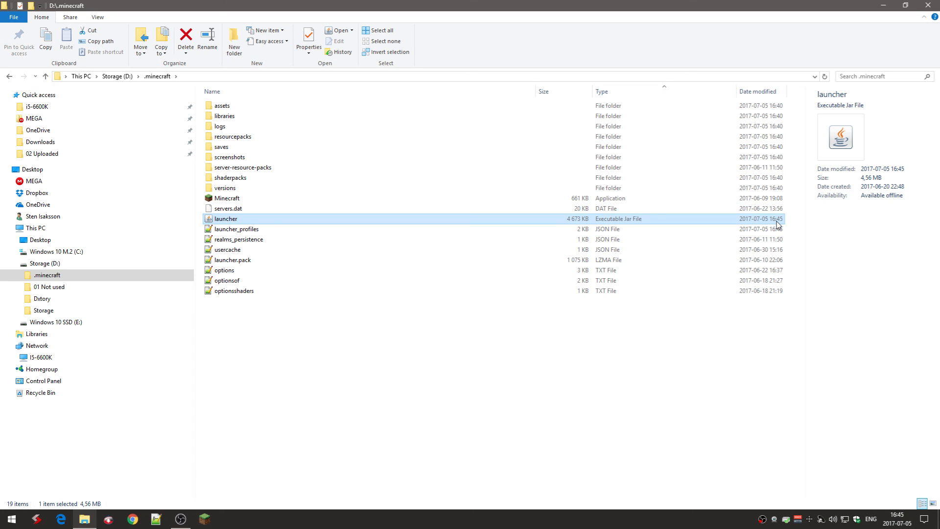